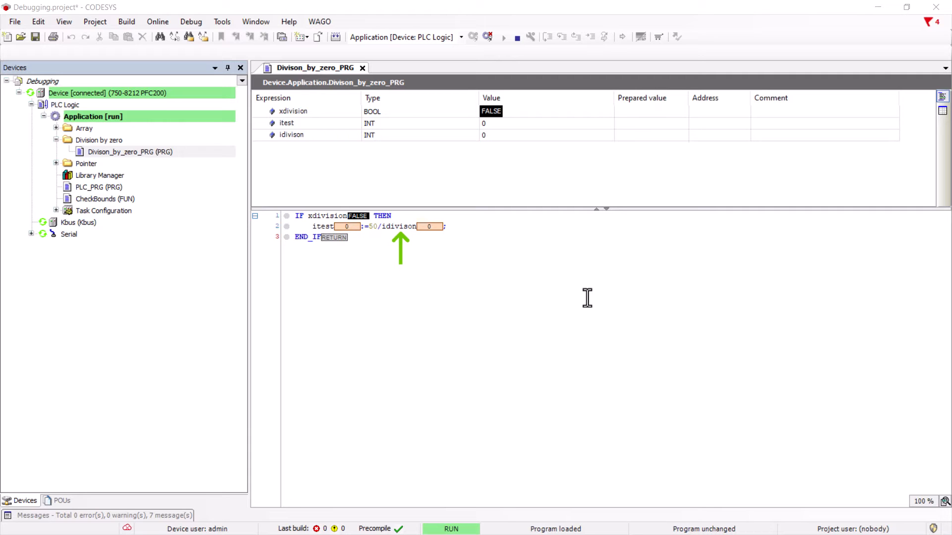
pyautogui.moveTo(633, 118)
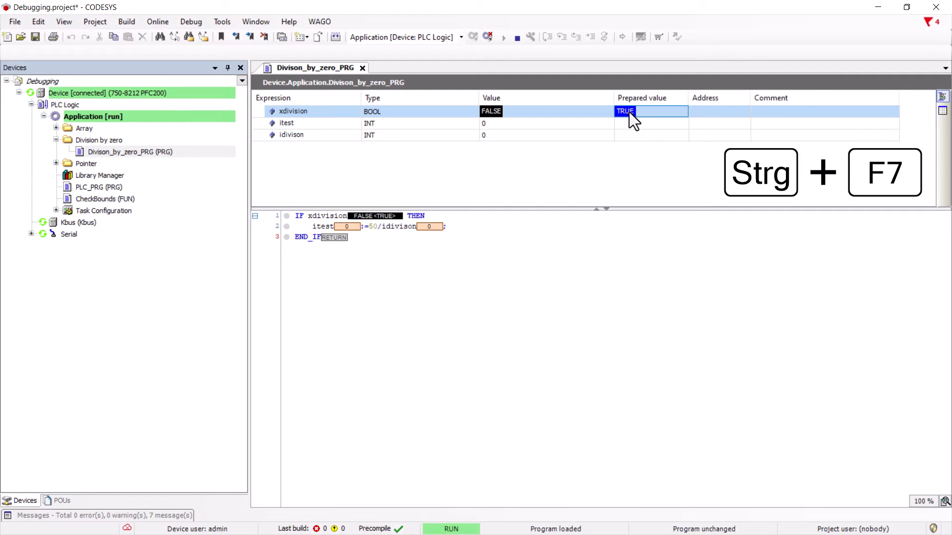
# Write TRUE into xdivision, view the division-by-zero exception in the device Log, return to Division_by_zero_PRG
pyautogui.press('ctrl+F7')
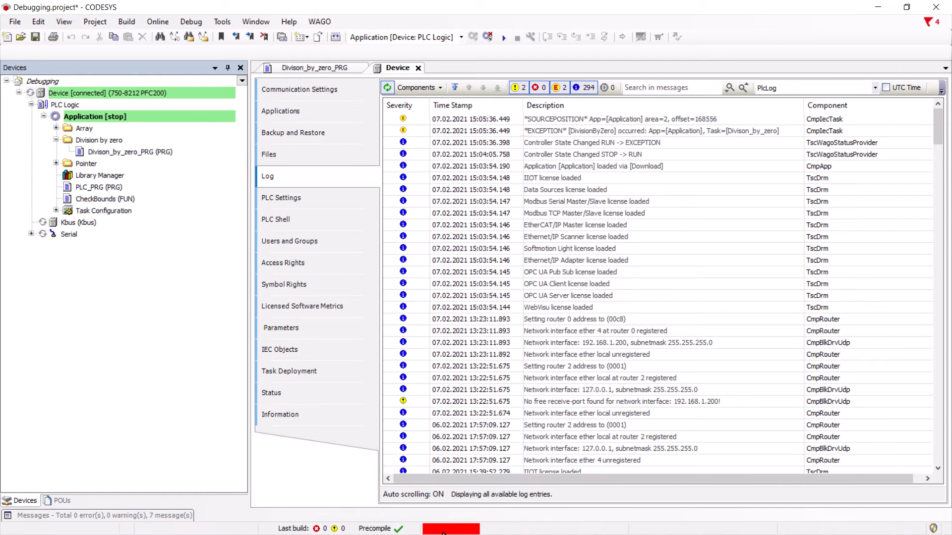
pyautogui.click(637, 131)
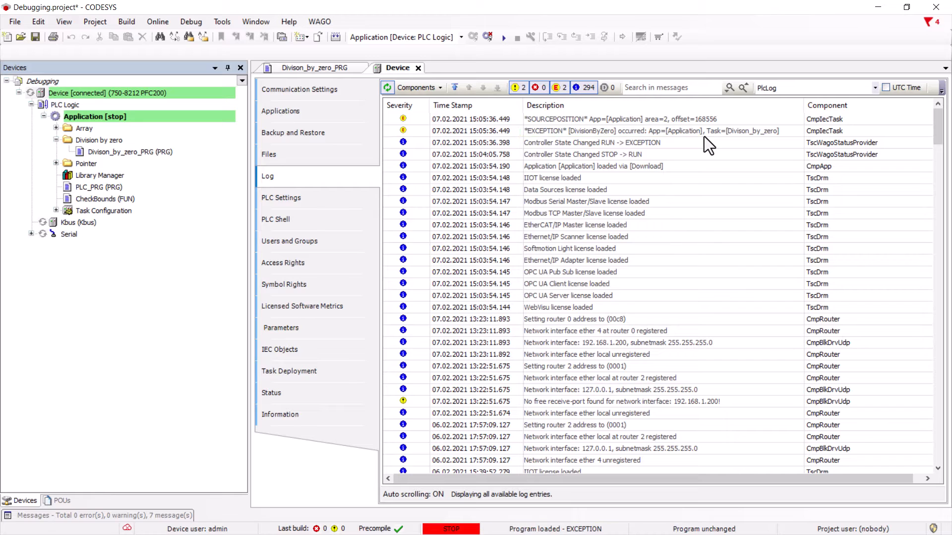
pyautogui.click(315, 67)
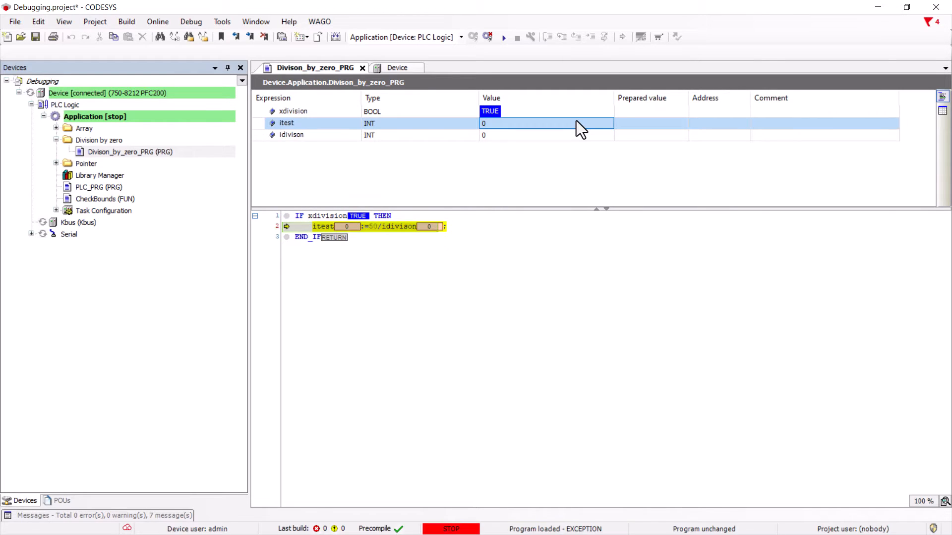
# Log out, log in with download, start the application and write TRUE into xPointerTest
pyautogui.click(474, 37)
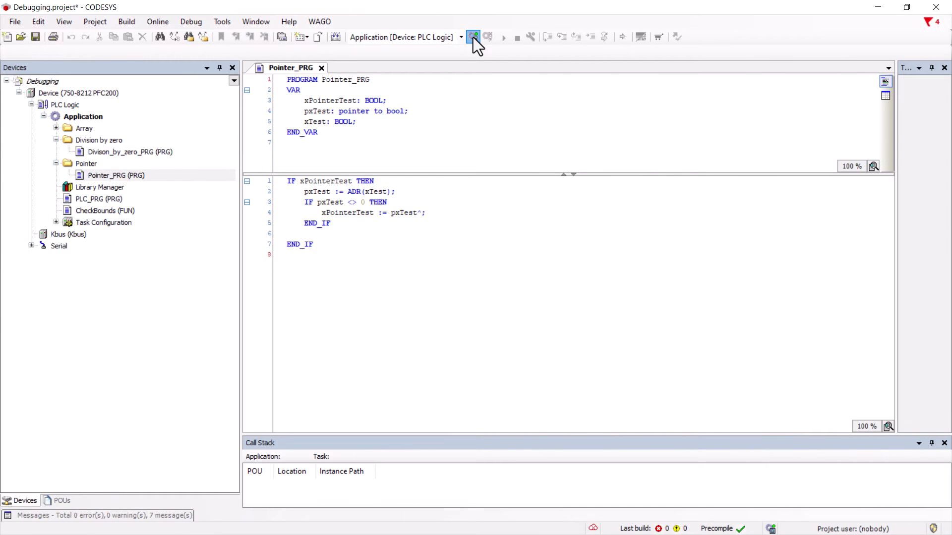
pyautogui.click(473, 37)
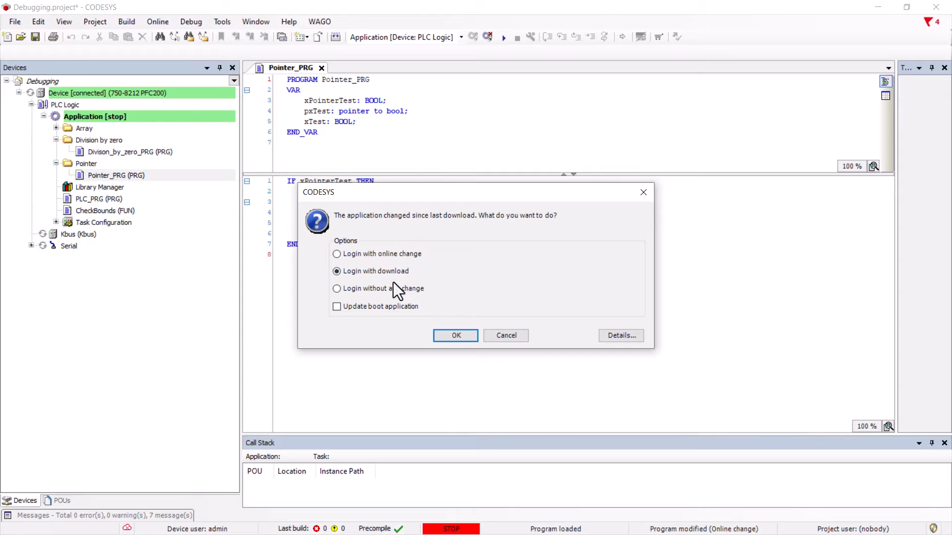
pyautogui.click(455, 335)
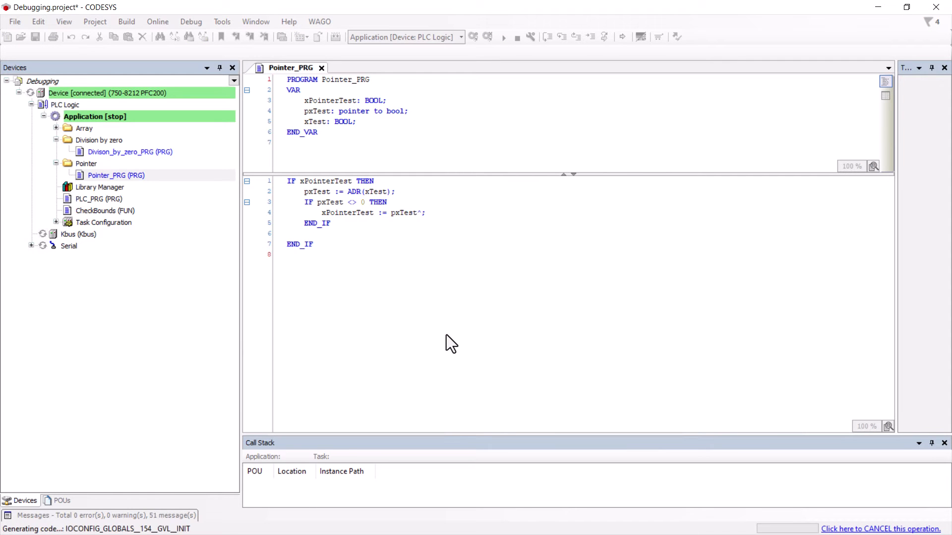
pyautogui.click(473, 37)
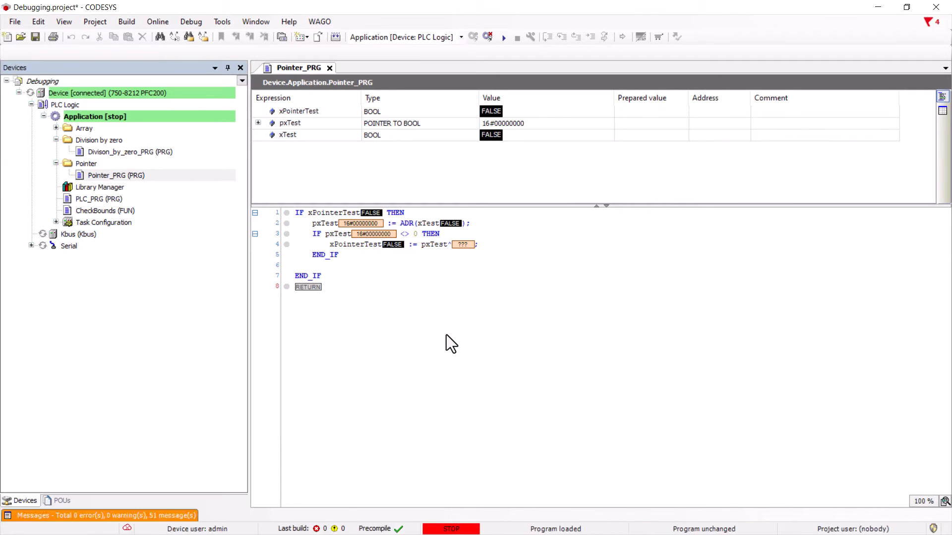
pyautogui.click(503, 37)
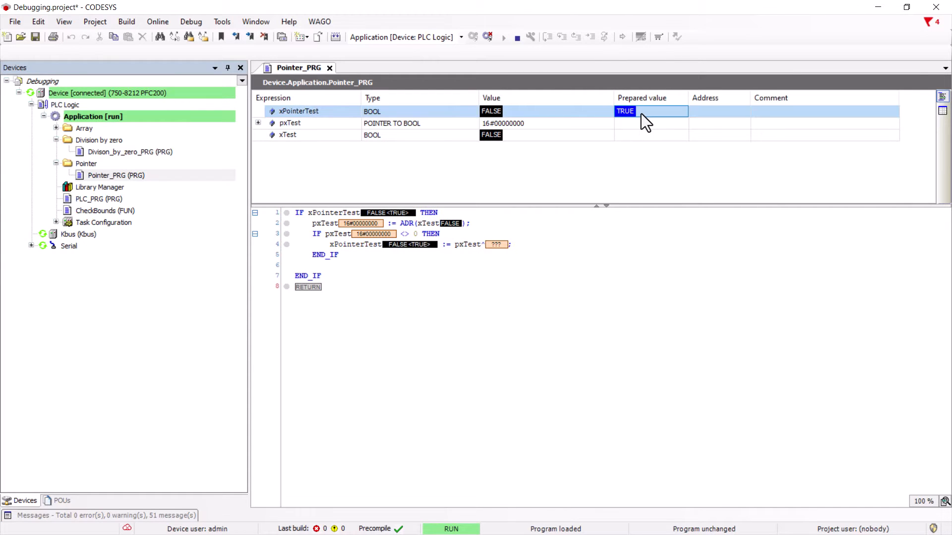
pyautogui.press('ctrl+F7')
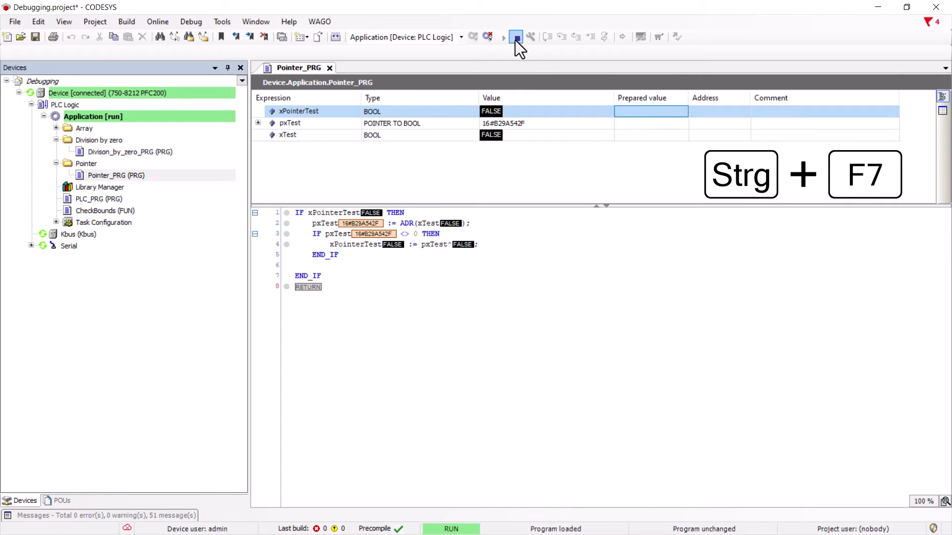
# Log out, download the edited Pointer_PRG without the null check and start it running
pyautogui.press('ctrl+F7')
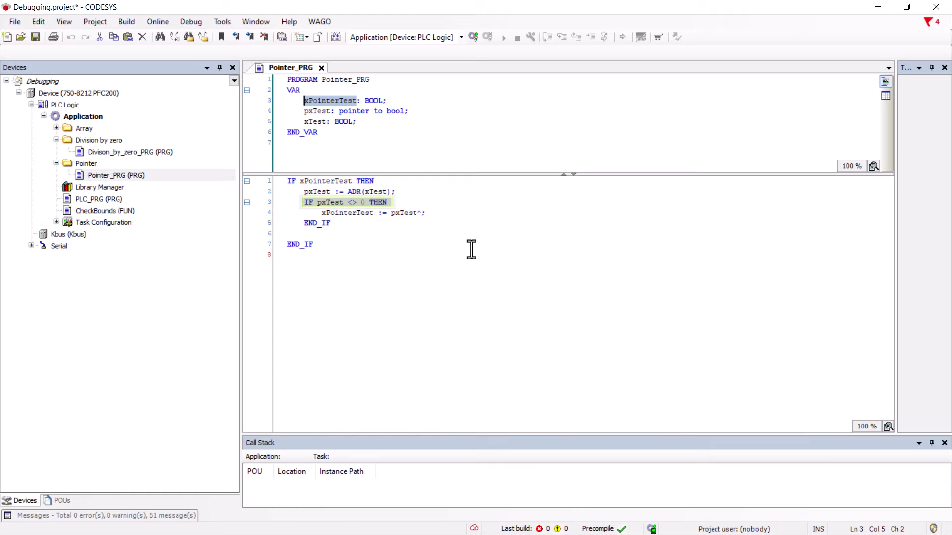
pyautogui.moveTo(405, 200)
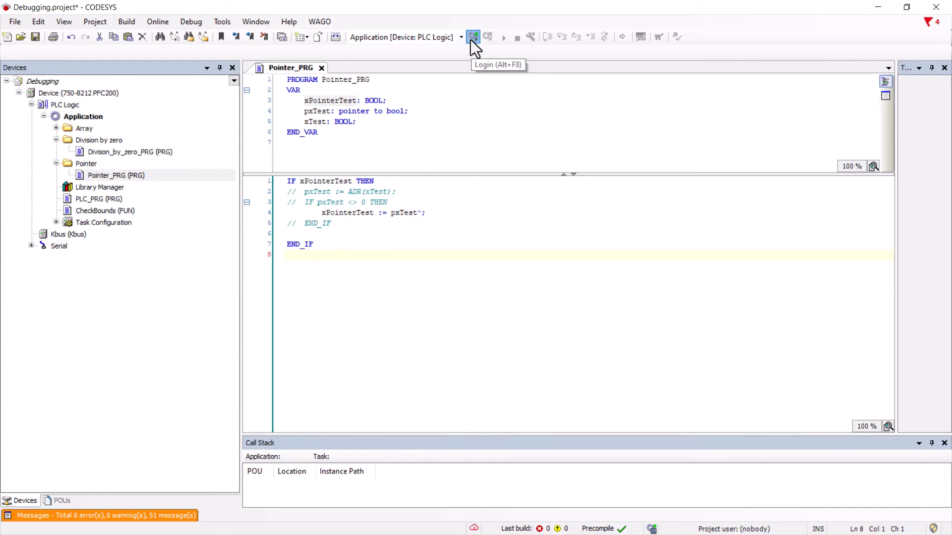
pyautogui.click(473, 37)
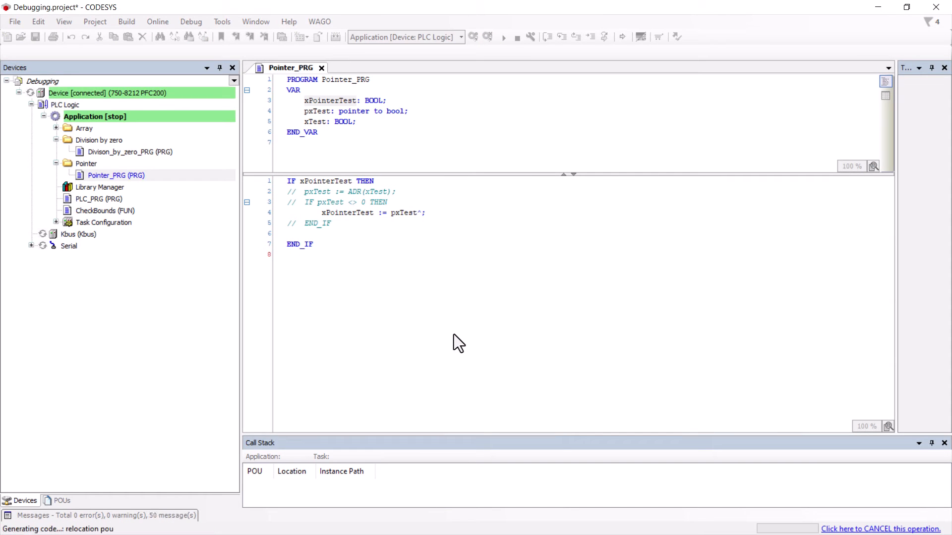
pyautogui.click(505, 36)
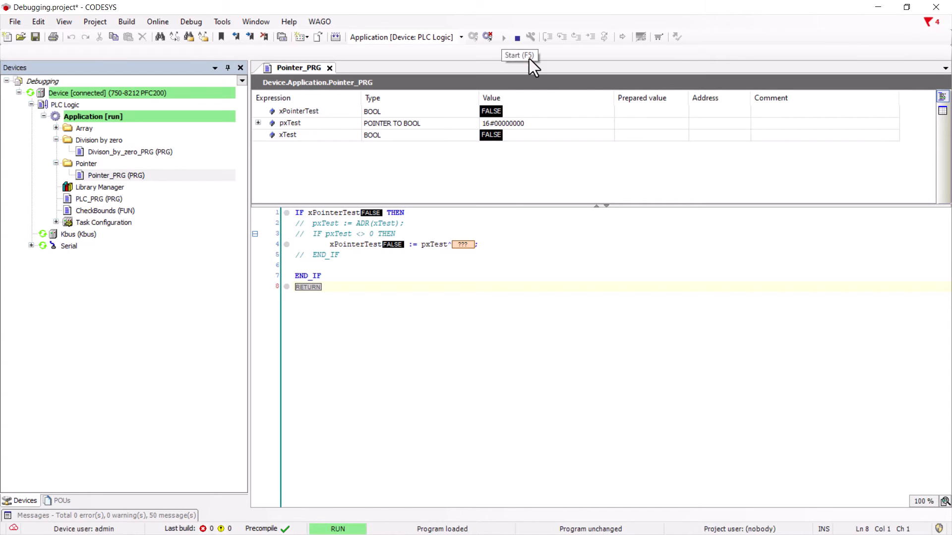
pyautogui.press('Ctrl+F7')
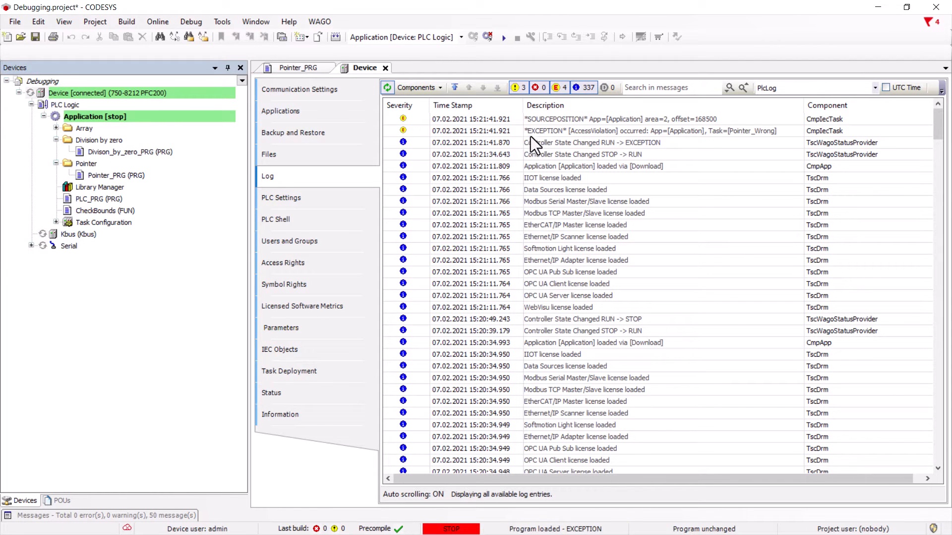
pyautogui.moveTo(753, 143)
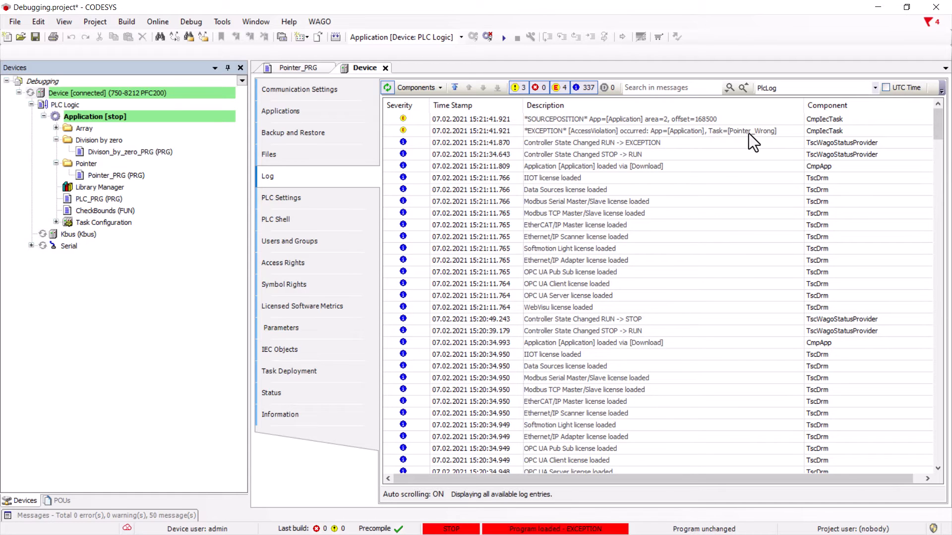
# Read the AccessViolation entry on the Device Log tab
pyautogui.click(297, 67)
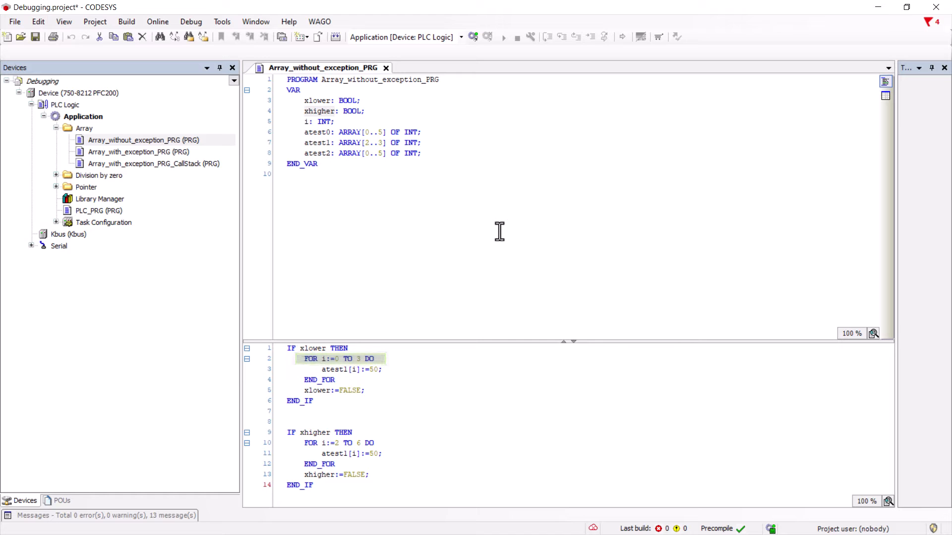
# Log in, expand atest1, atest0 and atest2 in the watch, and write TRUE into xhigher
pyautogui.click(473, 37)
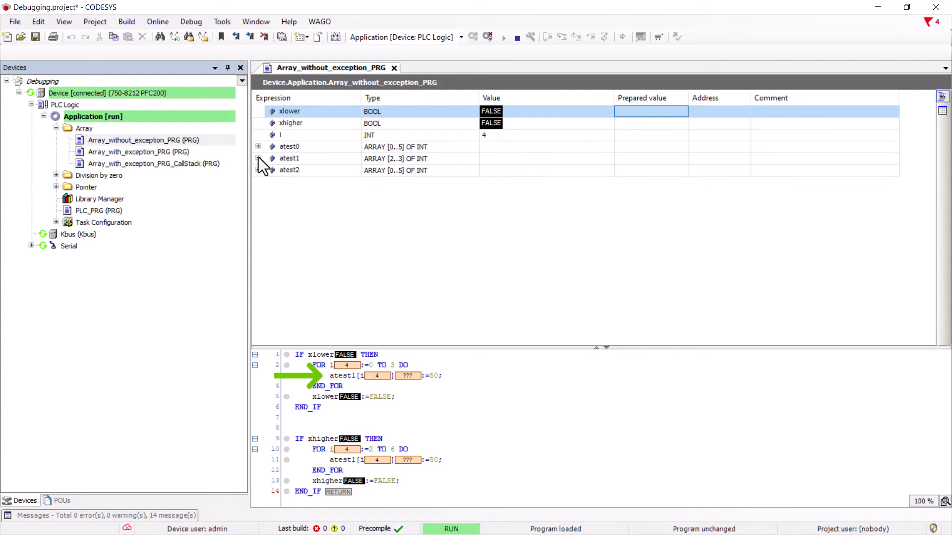
pyautogui.click(258, 158)
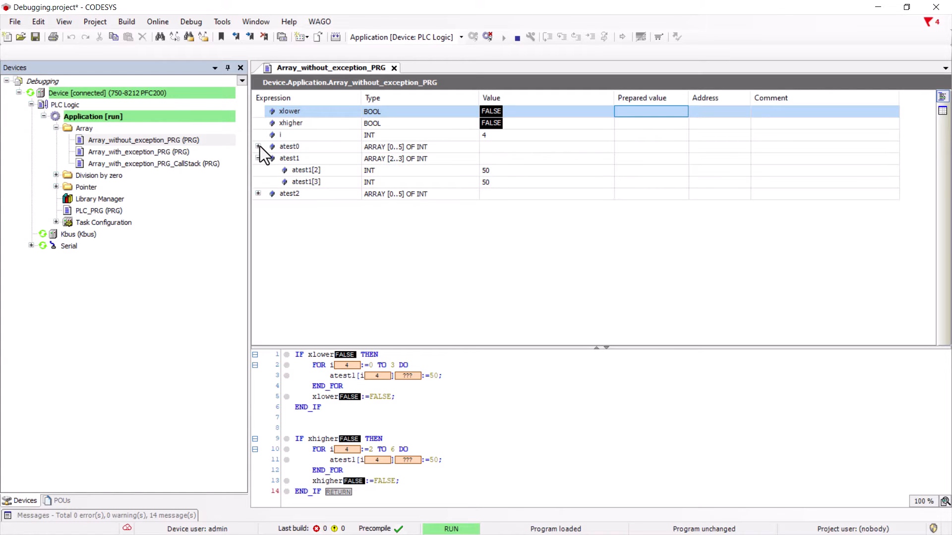
pyautogui.click(257, 146)
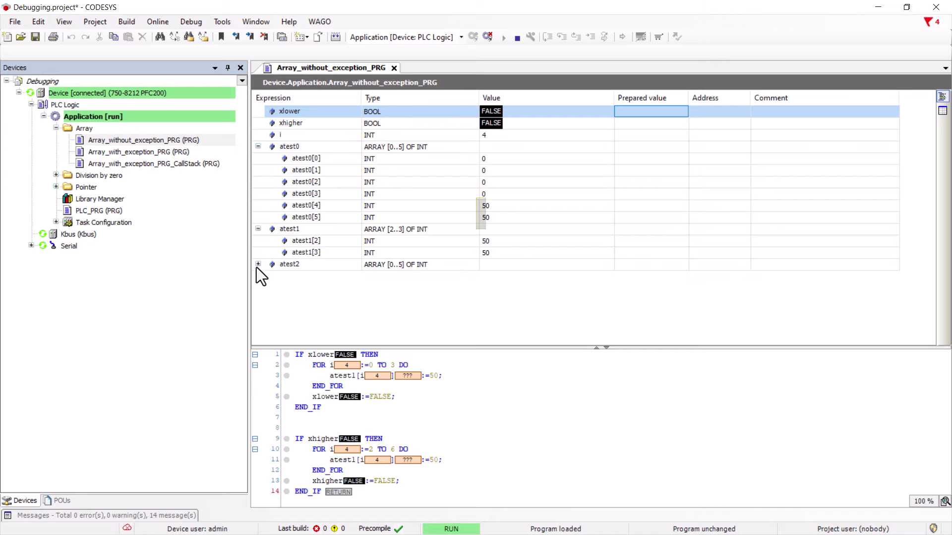
pyautogui.click(258, 263)
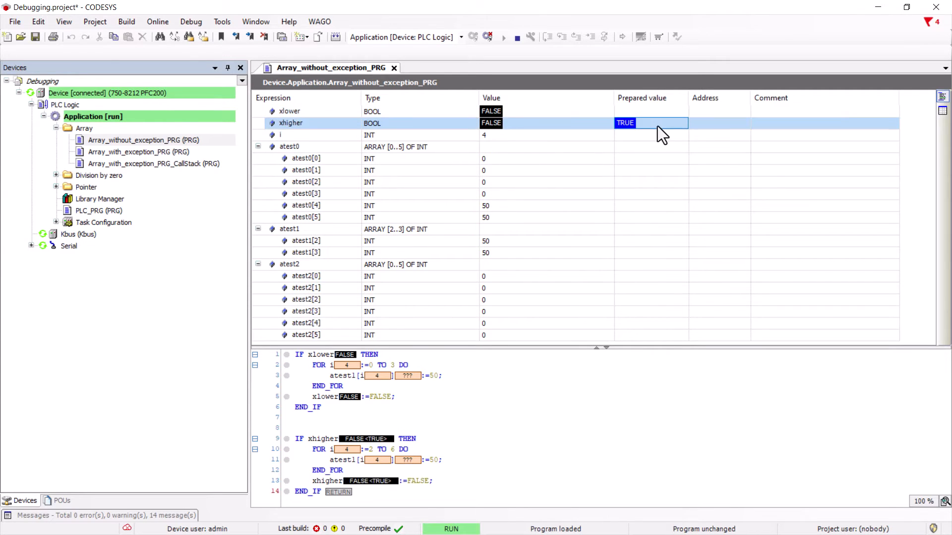
pyautogui.press('ctrl+F7')
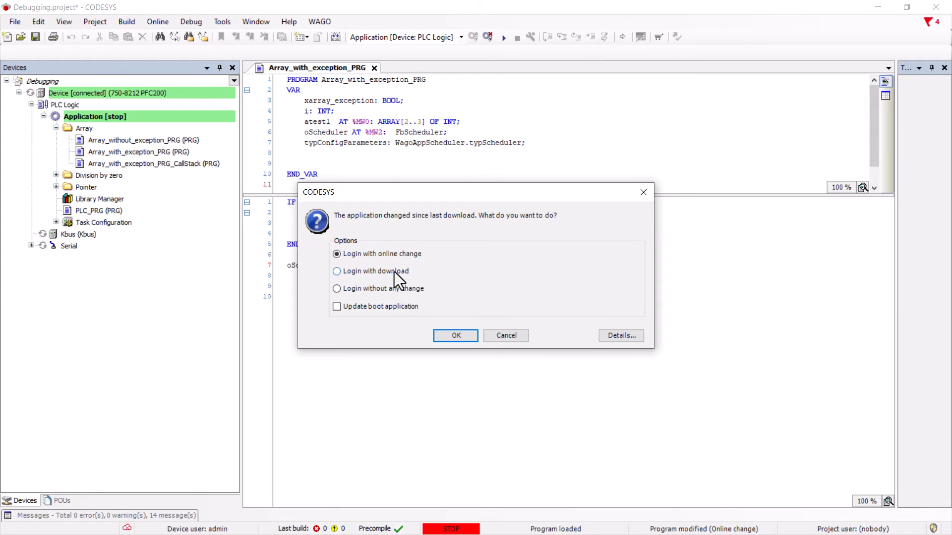
# Log in with download, start Array_with_exception_PRG and dismiss the source-not-available notice
pyautogui.click(455, 335)
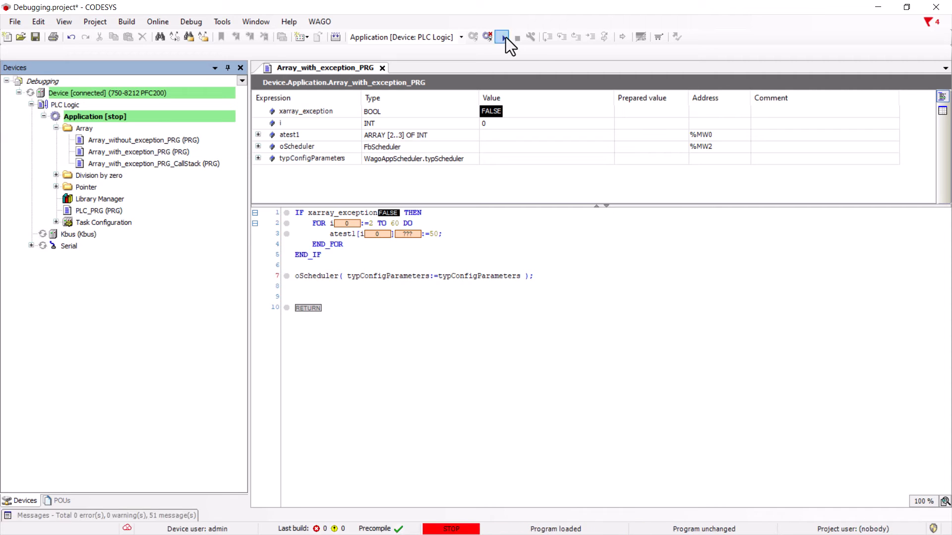
pyautogui.click(502, 37)
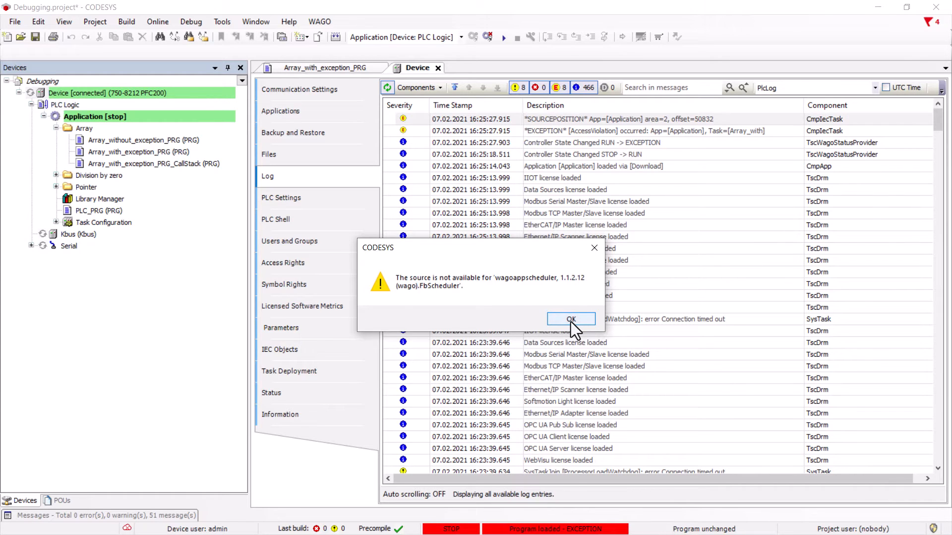
pyautogui.click(570, 320)
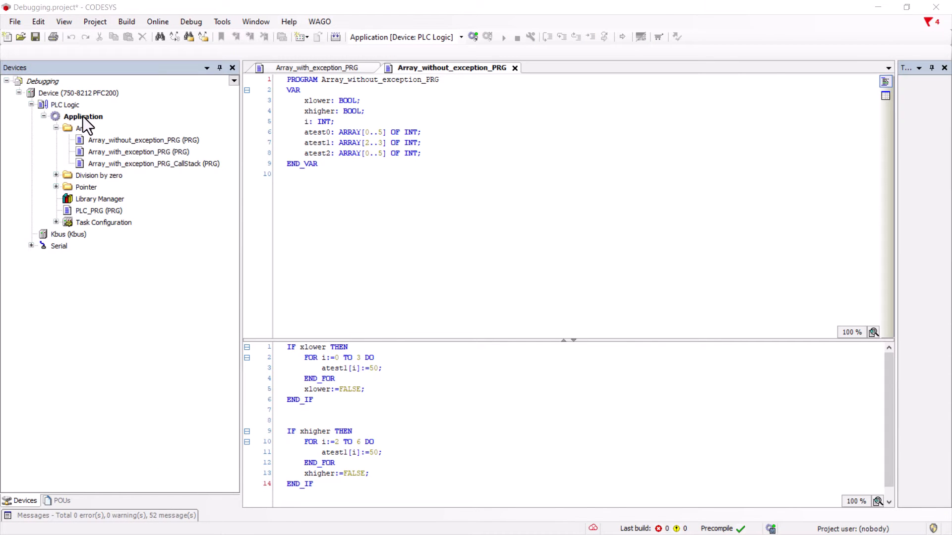
# Add a POU for Implicit Checks with Bound checks ticked, creating CheckBounds in the Application
pyautogui.rightClick(83, 116)
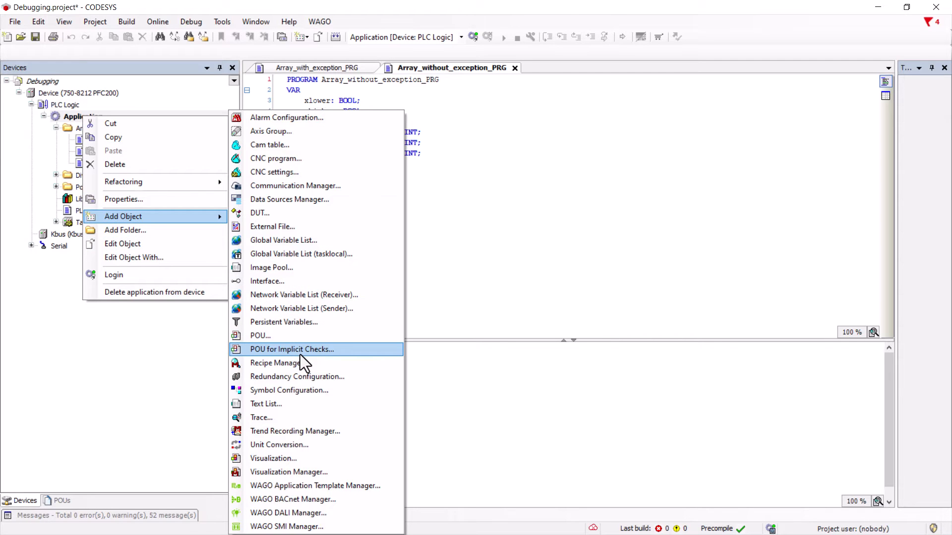
pyautogui.click(291, 348)
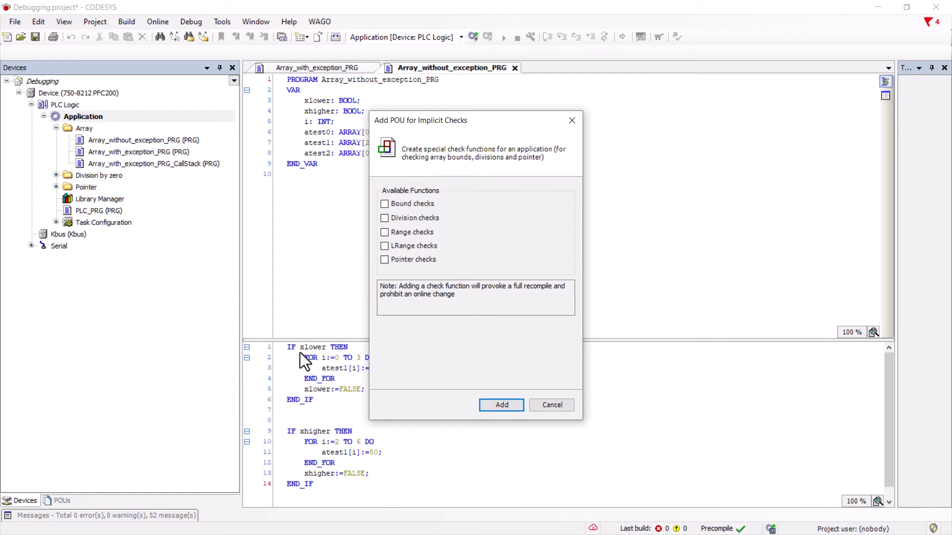
pyautogui.click(385, 203)
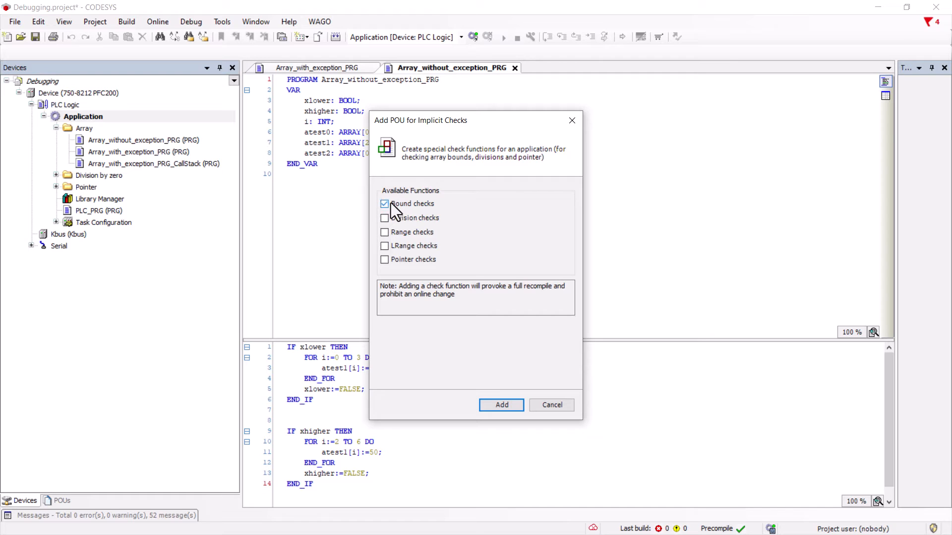
pyautogui.click(501, 405)
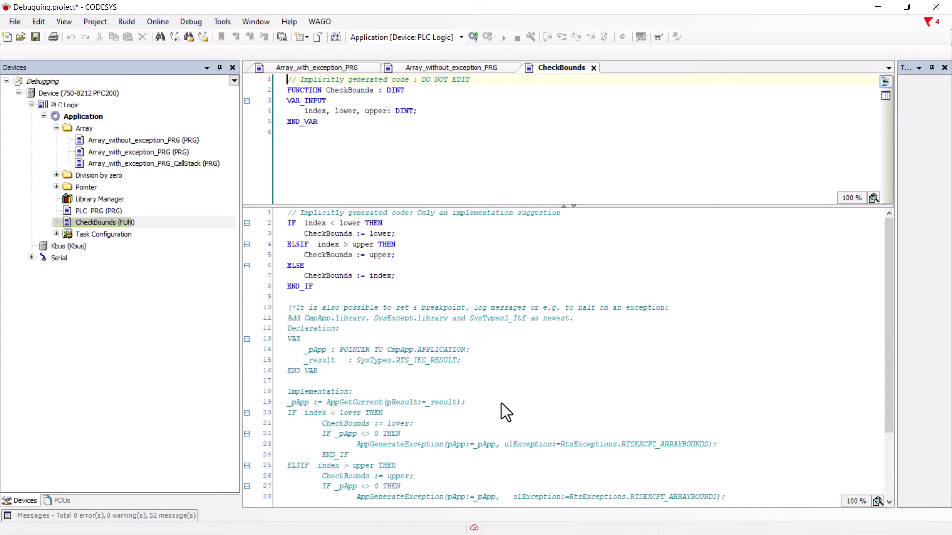
pyautogui.click(501, 403)
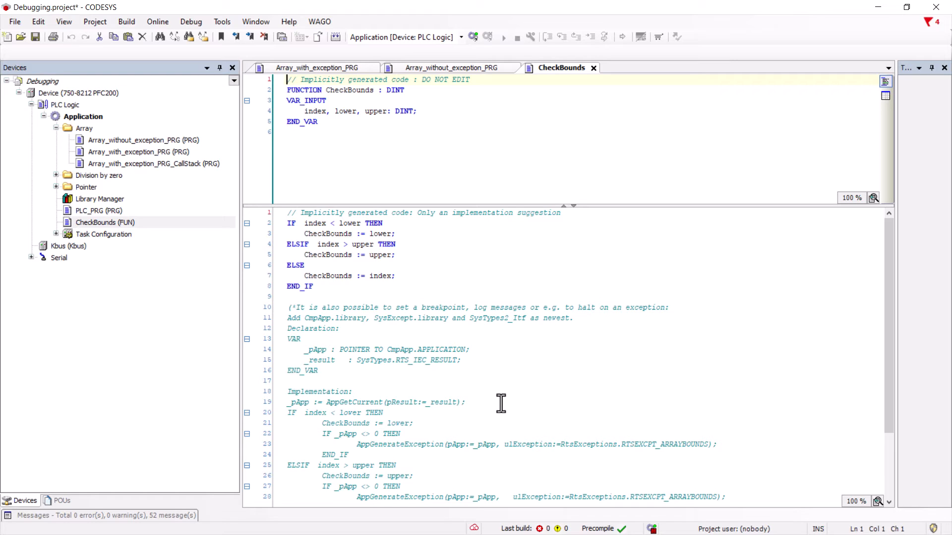
pyautogui.moveTo(426, 83)
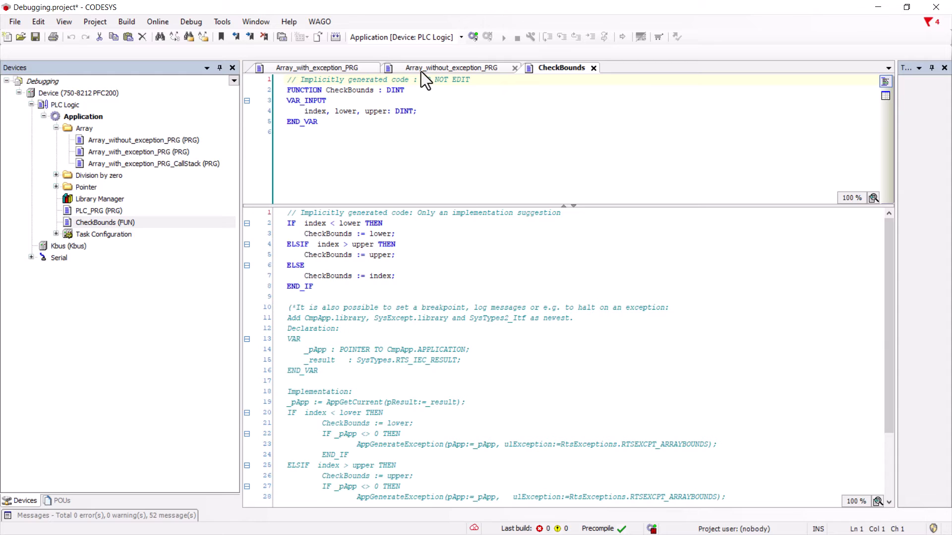
# From Array_without_exception_PRG, log in with download, start the application and expand atest0
pyautogui.click(452, 68)
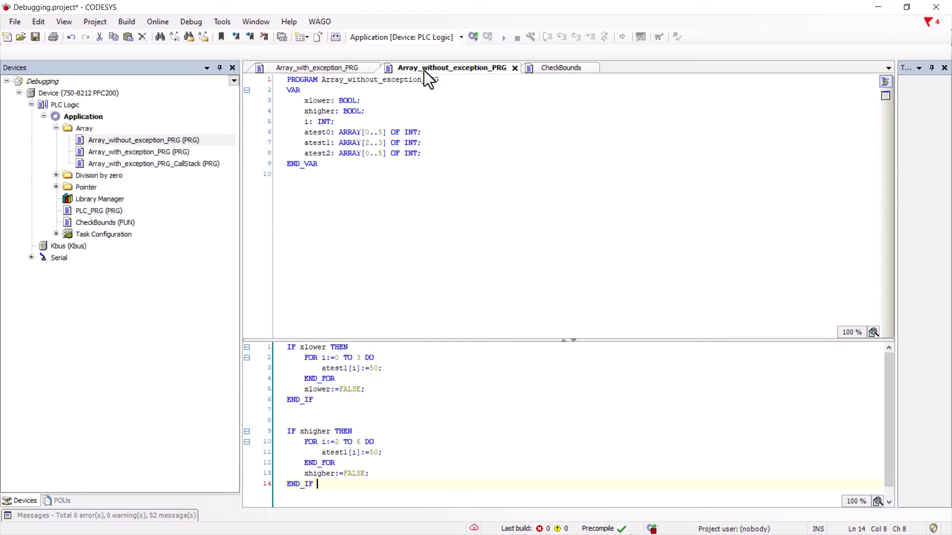
pyautogui.click(473, 36)
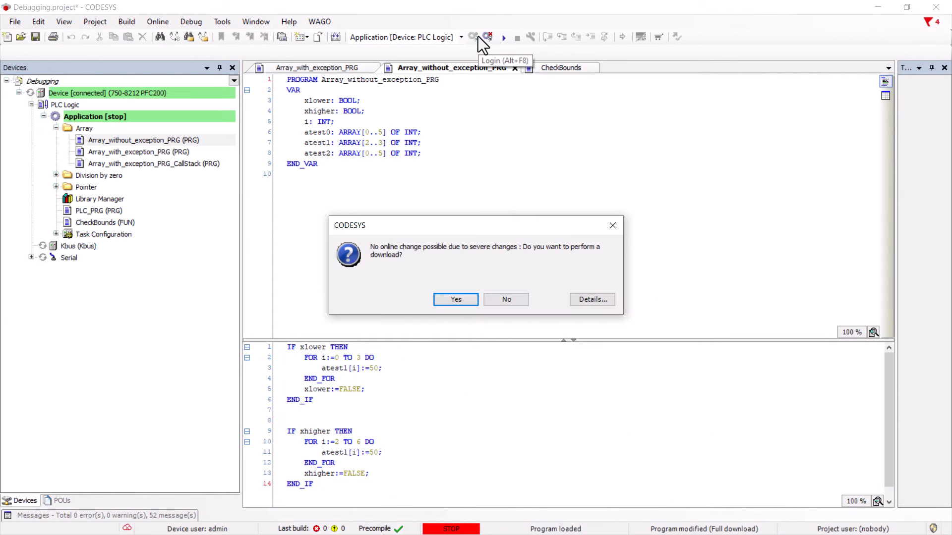
pyautogui.click(455, 299)
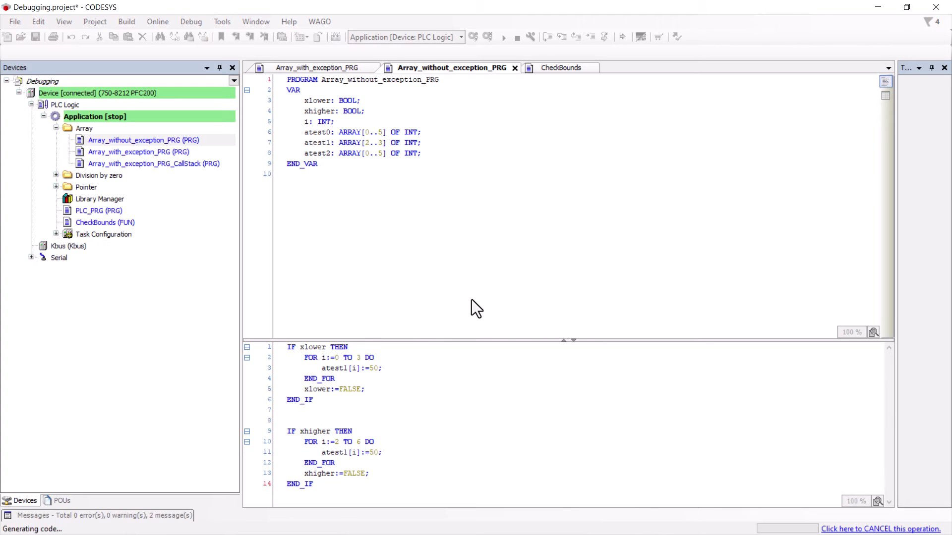
pyautogui.click(503, 37)
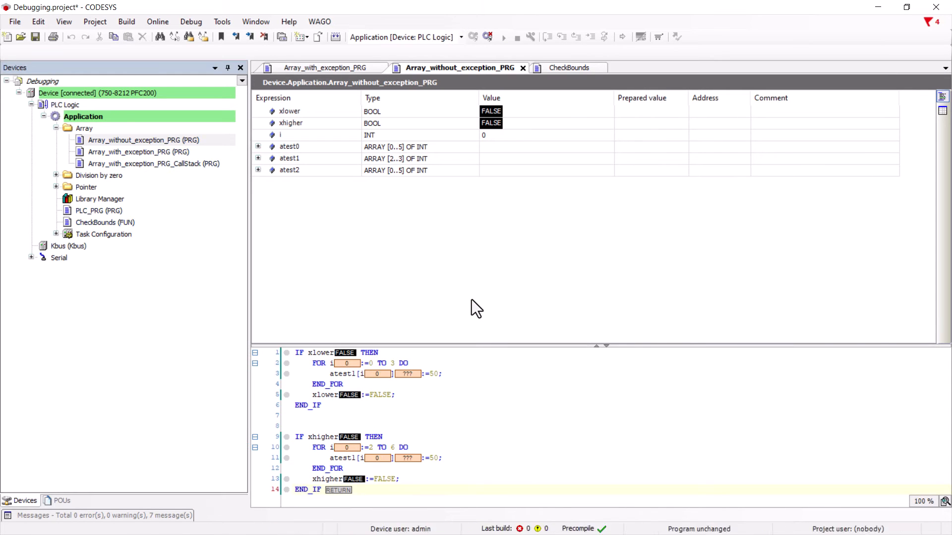
pyautogui.click(504, 37)
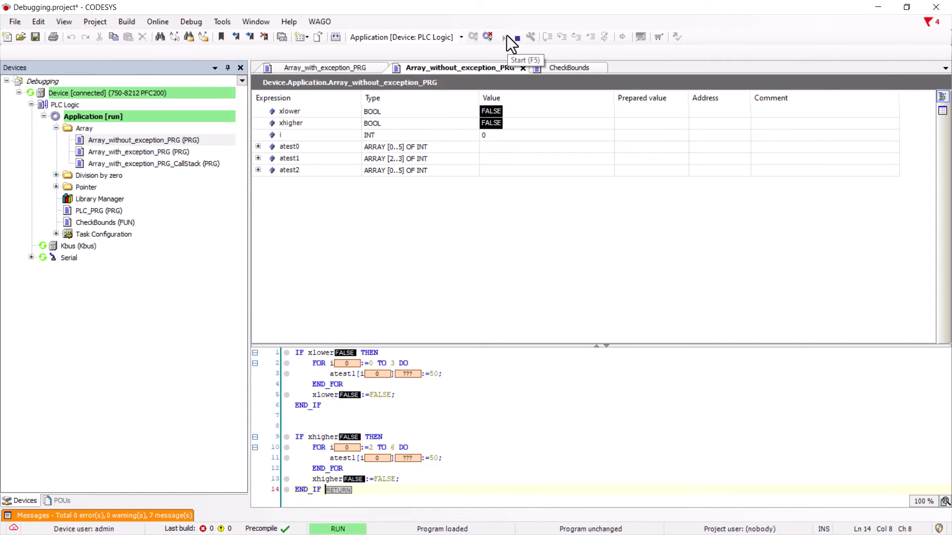
pyautogui.click(258, 146)
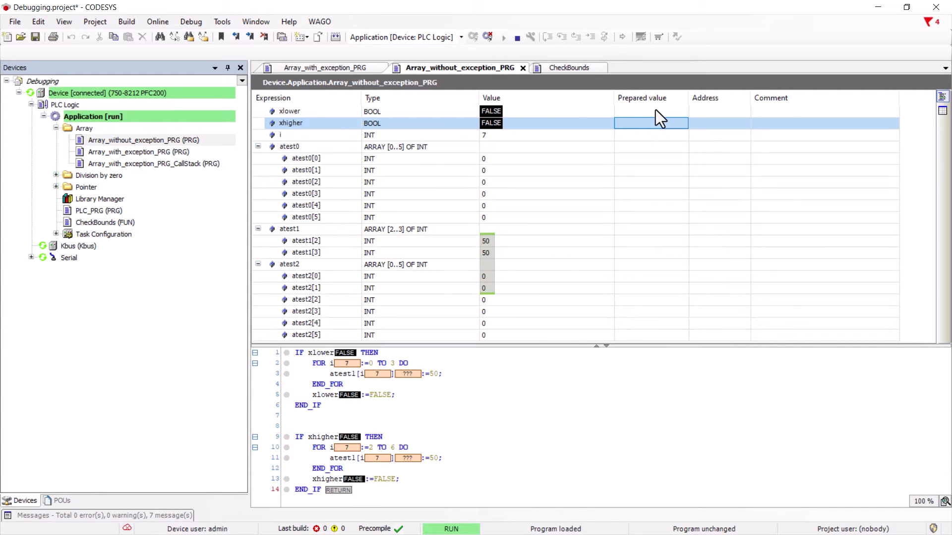
# Toggle breakpoints on the CheckBounds lower- and upper-limit clamping lines, back to Array_without_exception_PRG
pyautogui.click(569, 67)
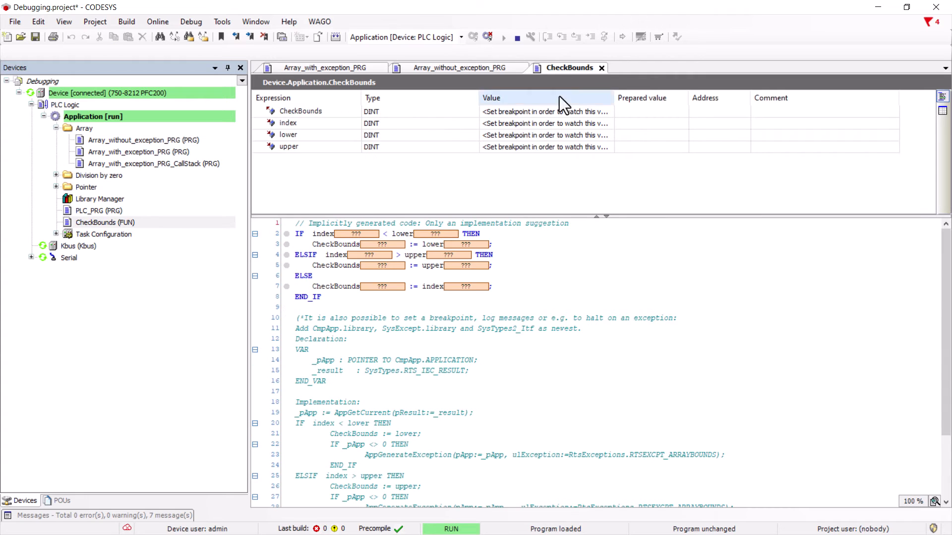
pyautogui.rightClick(340, 244)
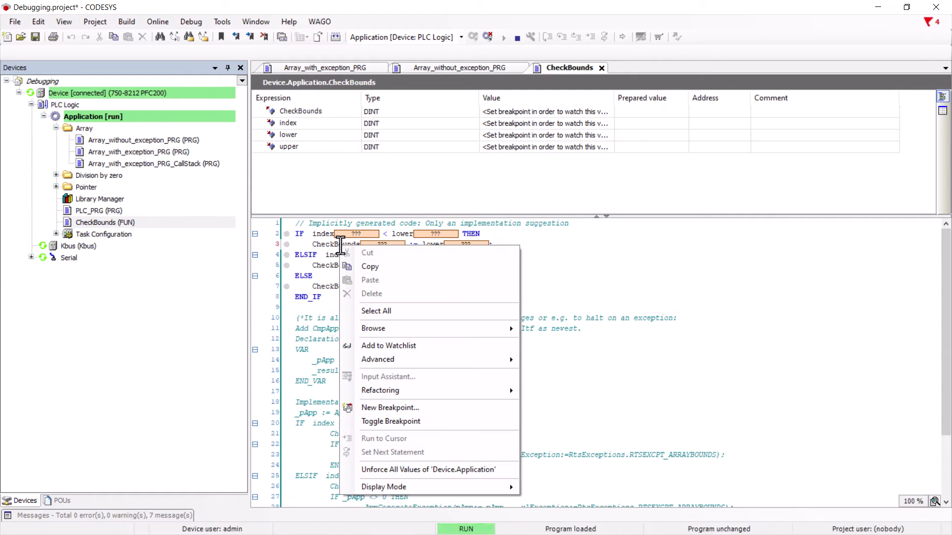
pyautogui.click(390, 422)
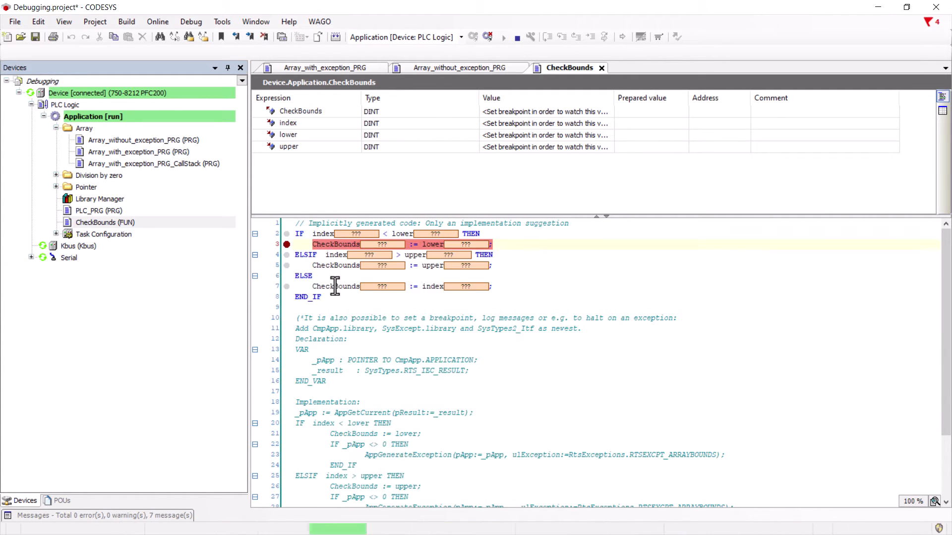
pyautogui.rightClick(334, 287)
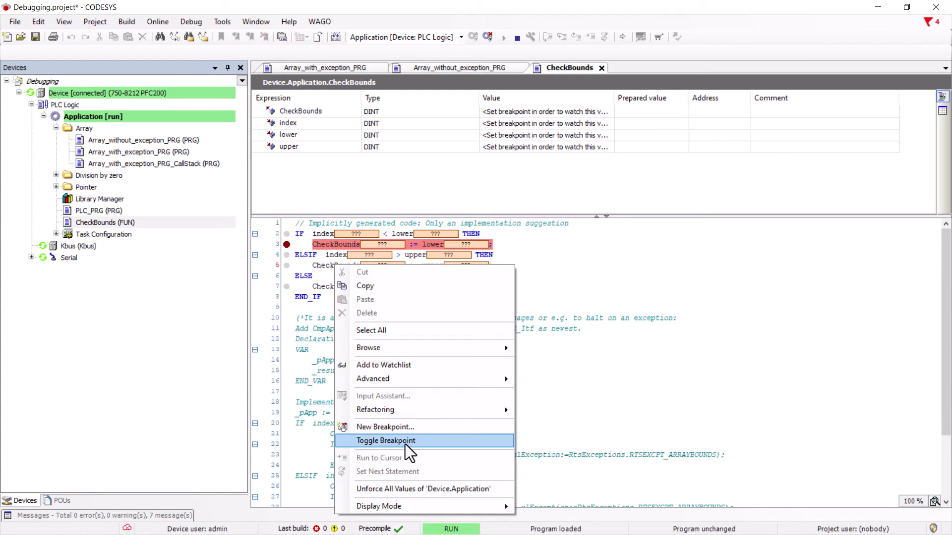
pyautogui.click(386, 440)
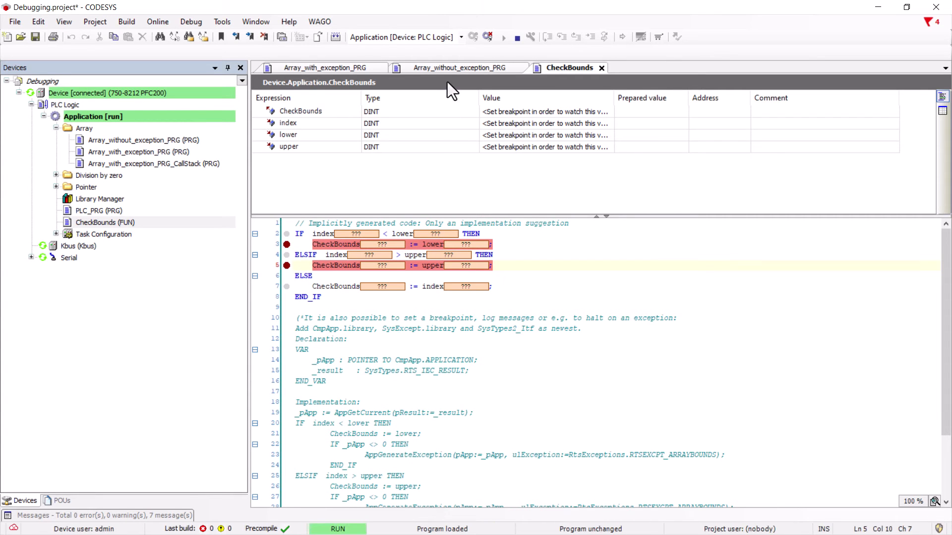
pyautogui.click(460, 67)
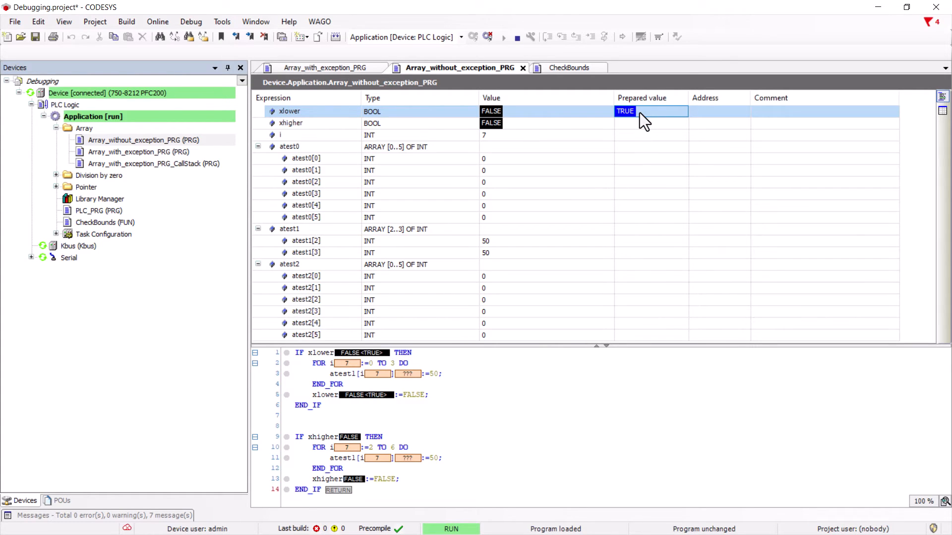
# Write TRUE into xlower, halt at the CheckBounds breakpoint, then Debug > Step Out to the caller
pyautogui.click(569, 68)
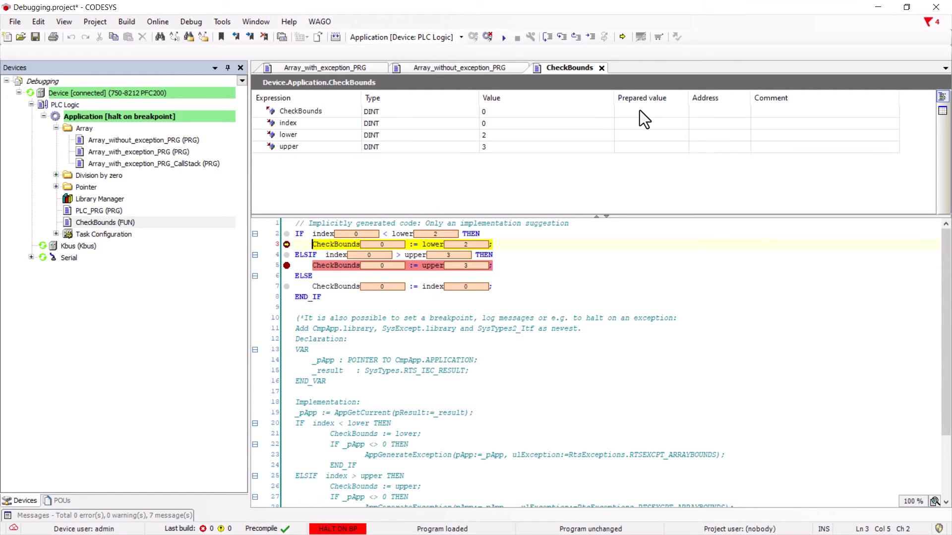
pyautogui.moveTo(641, 120)
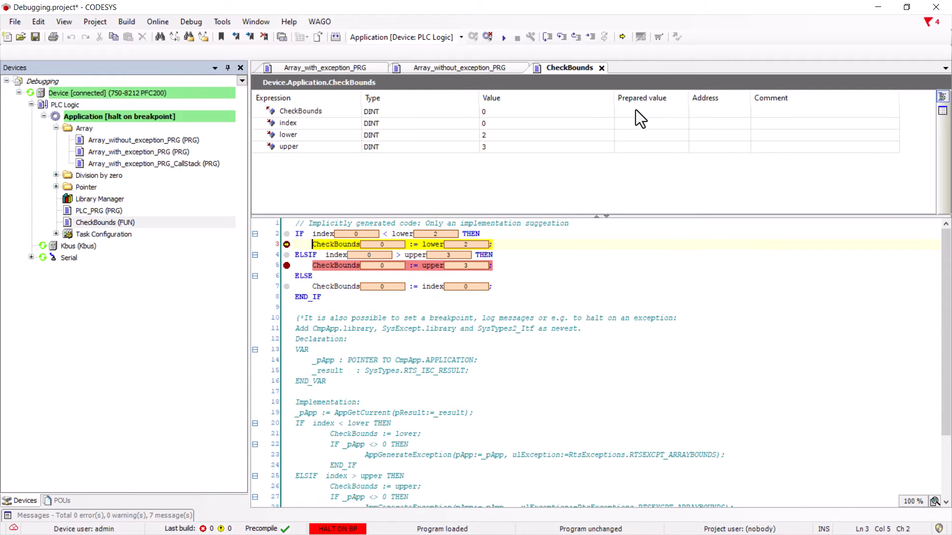
pyautogui.moveTo(336, 265)
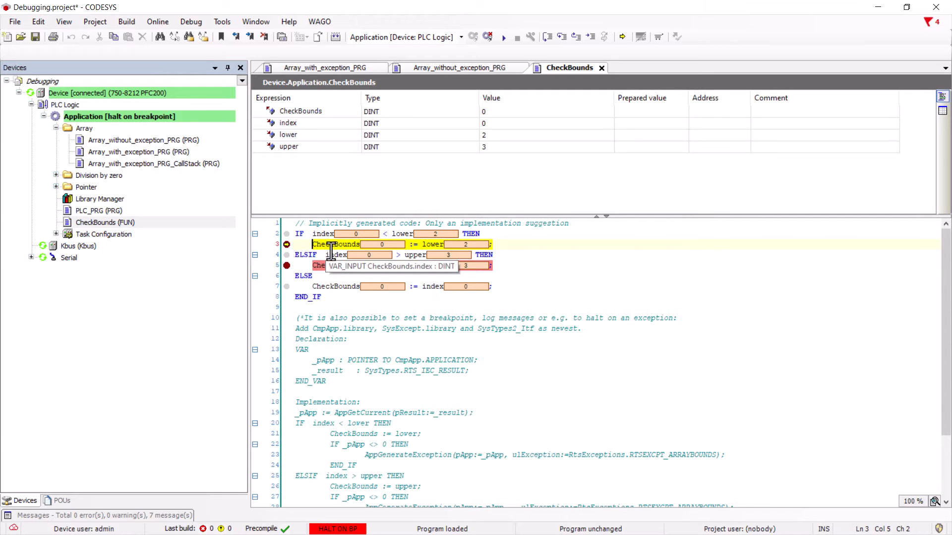
pyautogui.click(190, 21)
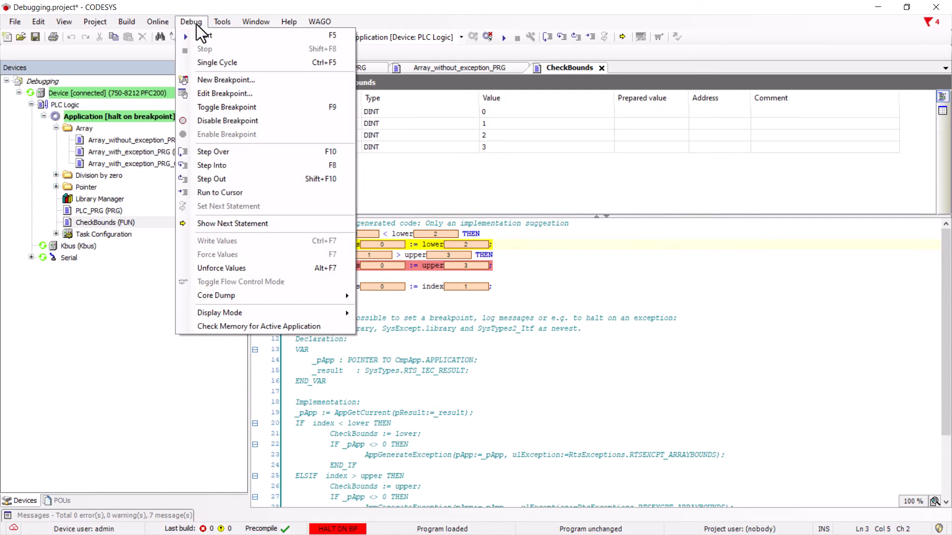
pyautogui.moveTo(250, 182)
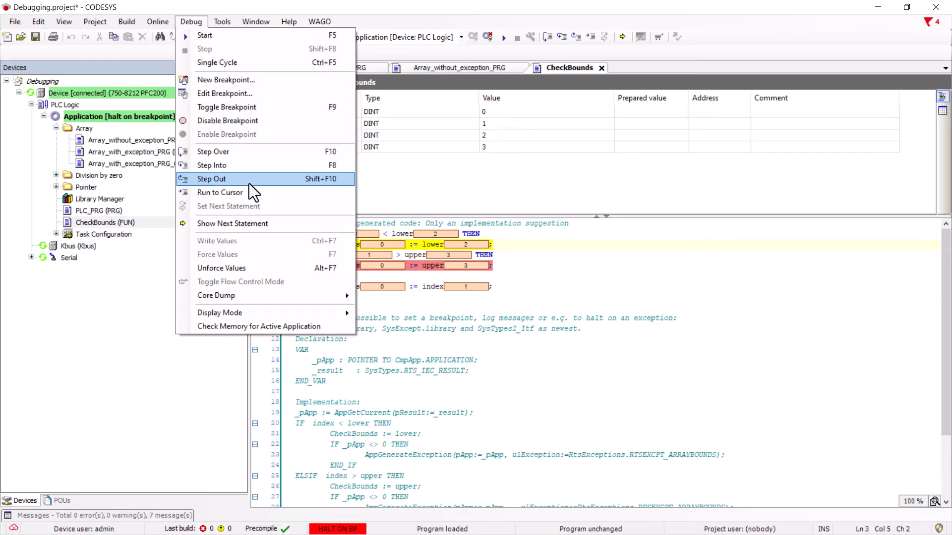
pyautogui.click(212, 178)
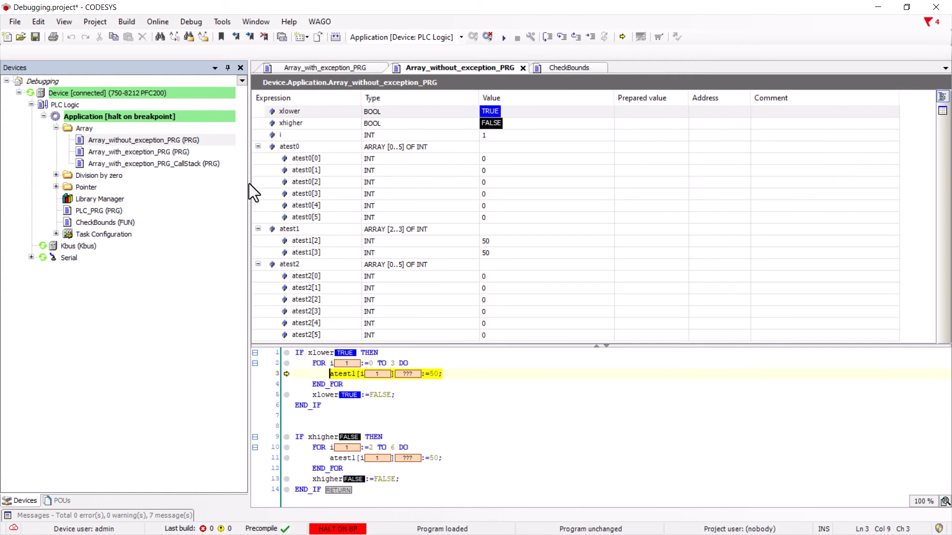
pyautogui.moveTo(251, 180)
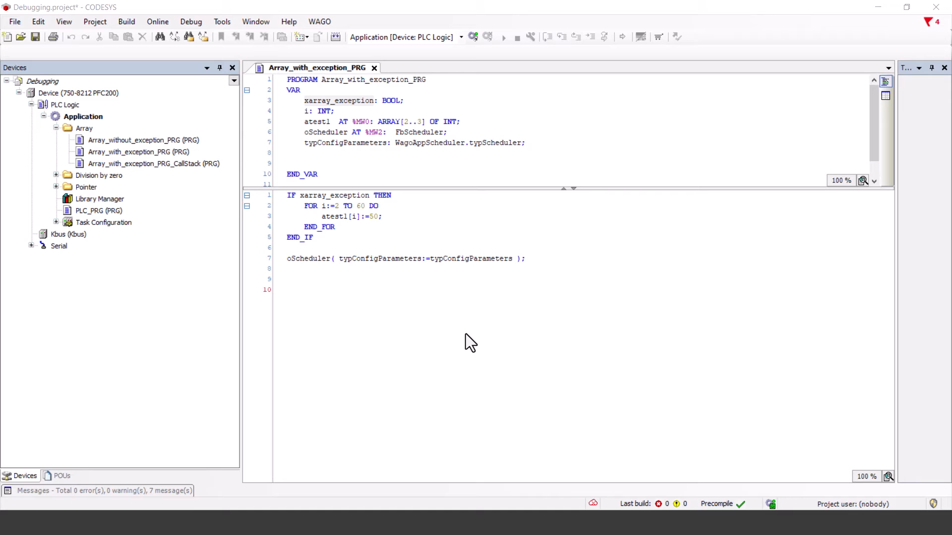
pyautogui.moveTo(473, 37)
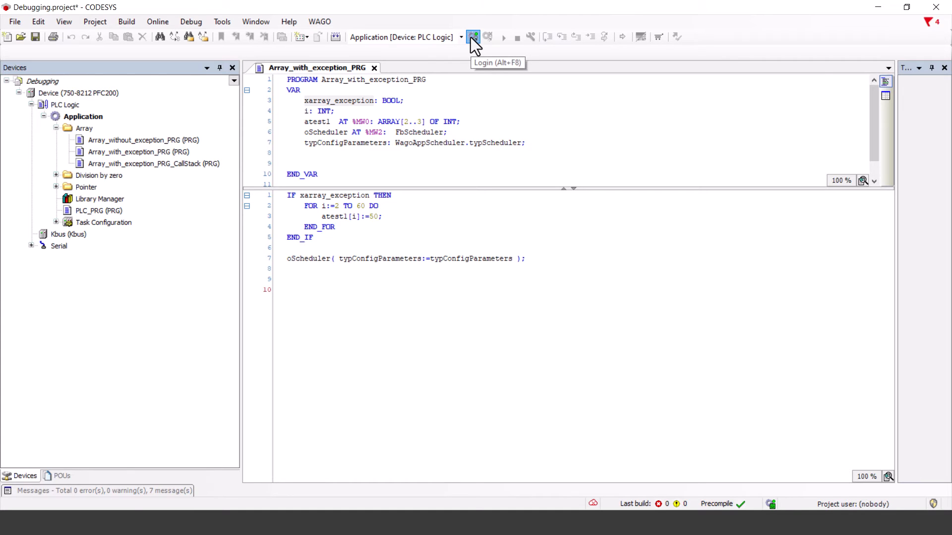
# Log in, dismiss the missing-source prompt, accept the download and start the application
pyautogui.click(472, 37)
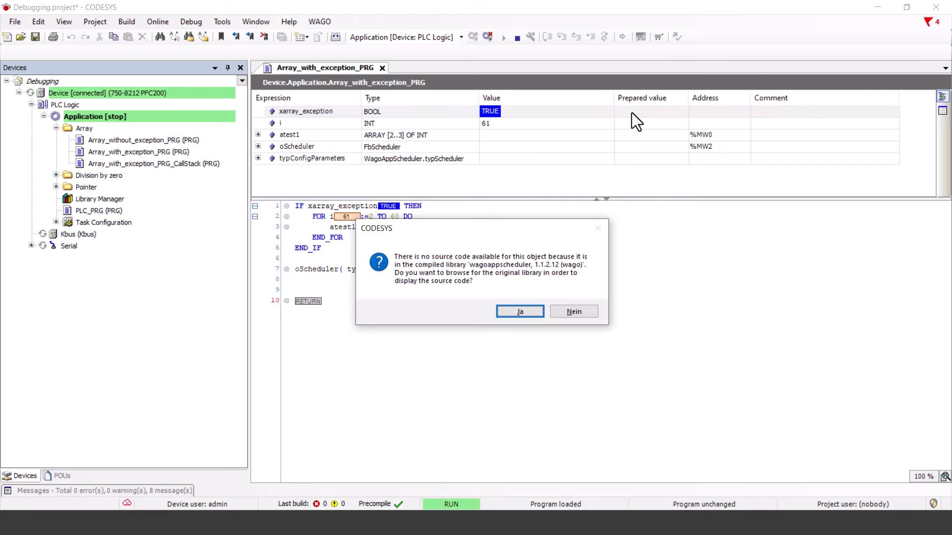
pyautogui.click(573, 311)
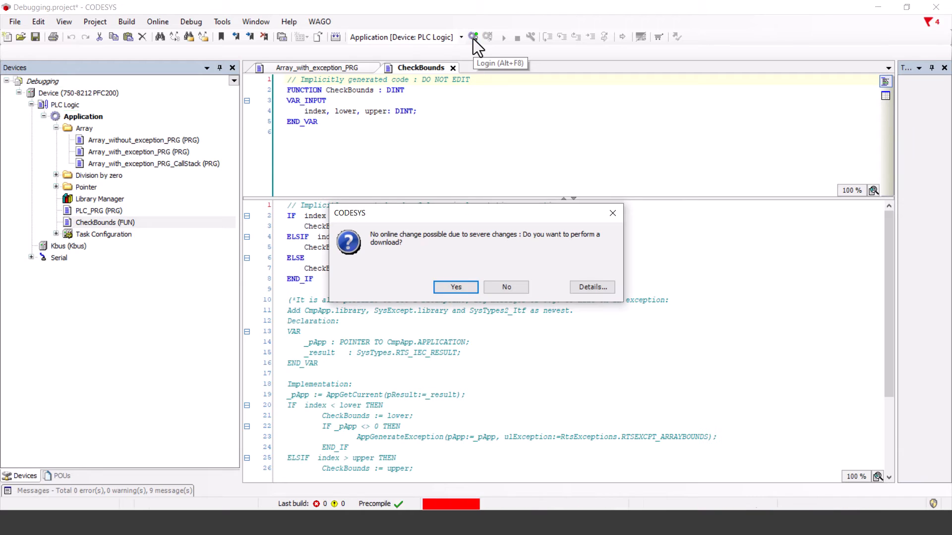
pyautogui.click(455, 287)
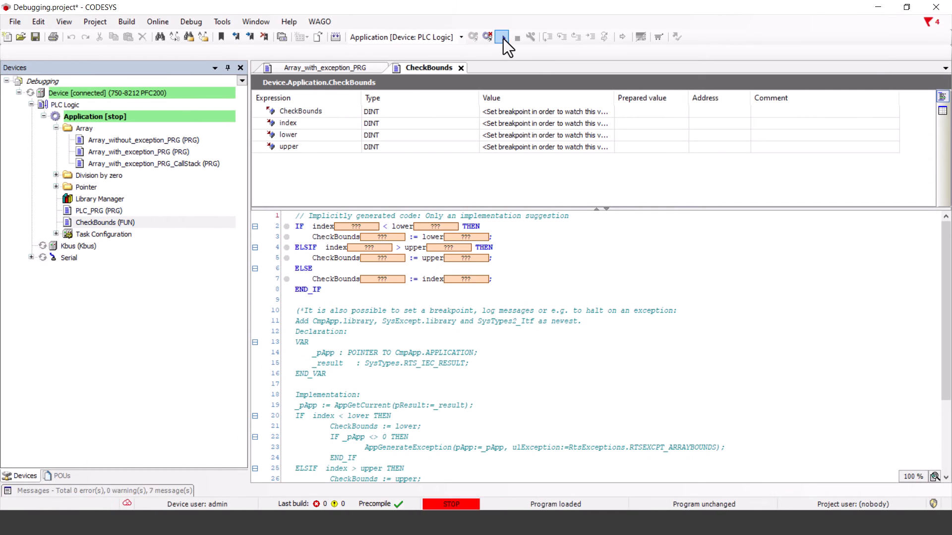
pyautogui.click(502, 37)
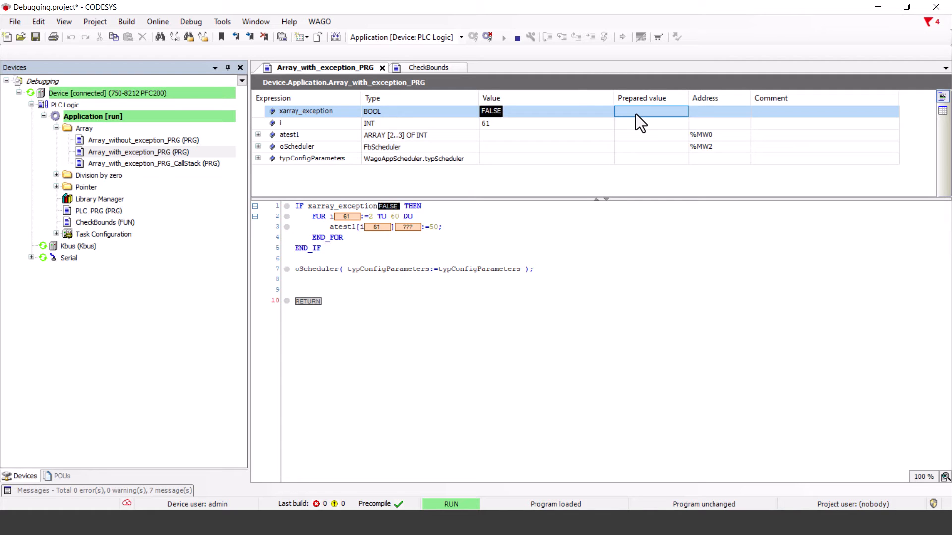
# Write xarray_exception TRUE in Array_with_exception_PRG so execution halts in CheckBounds
pyautogui.click(429, 67)
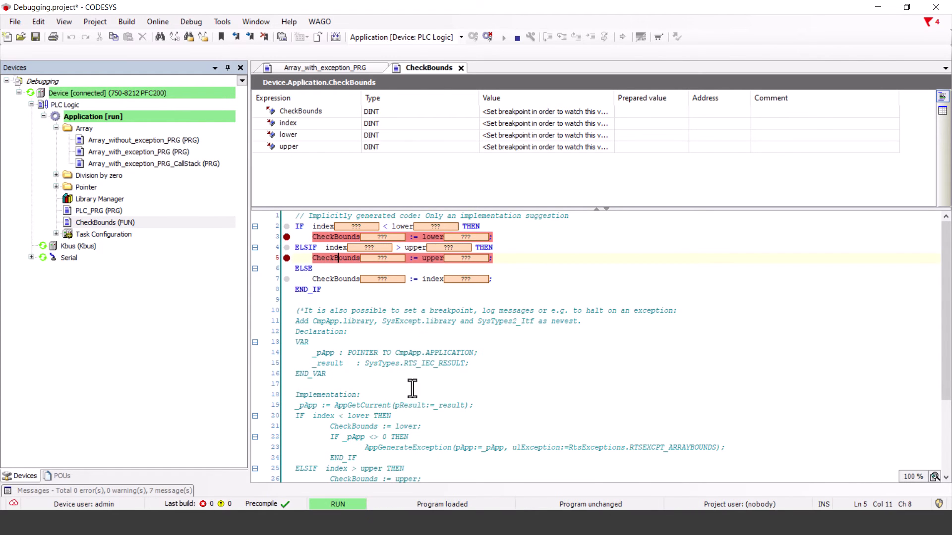
pyautogui.click(326, 67)
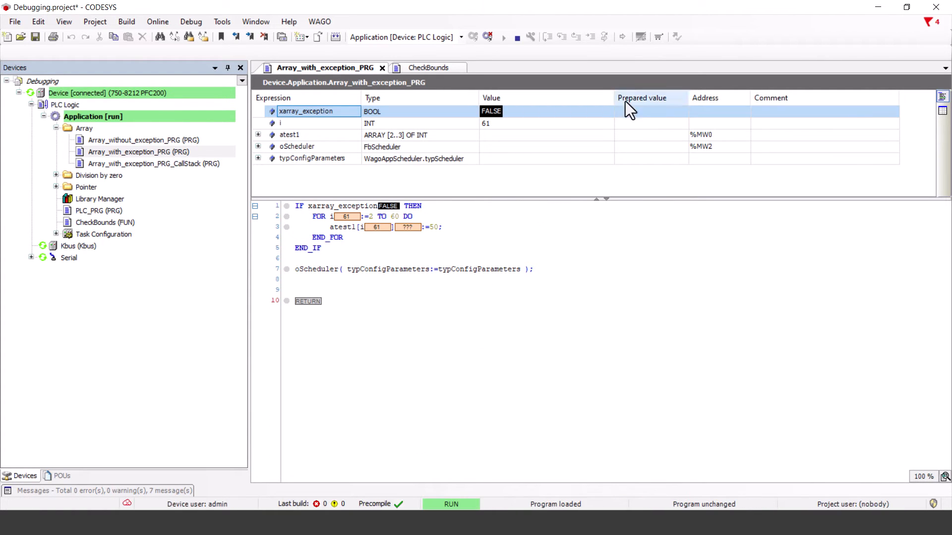
pyautogui.click(649, 111)
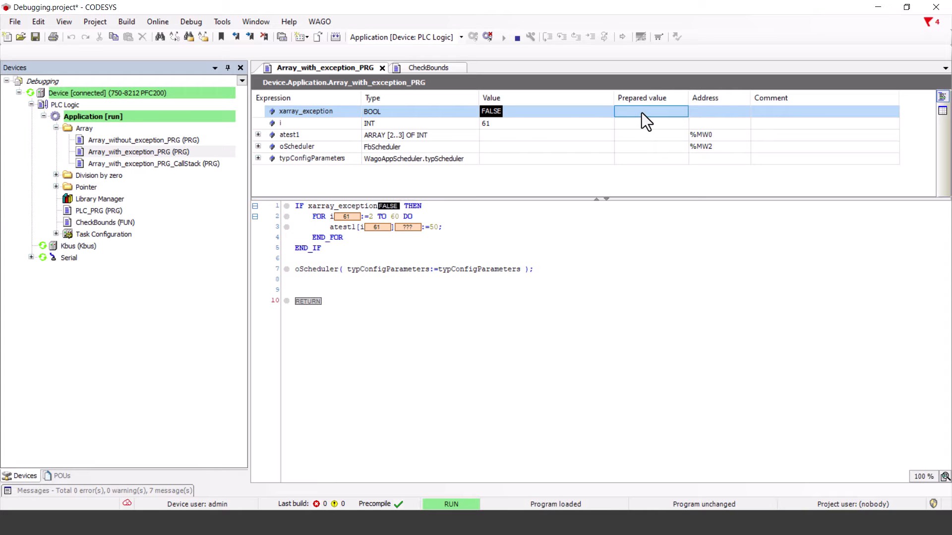
# Step out of the CheckBounds function via the Debug menu
pyautogui.click(190, 21)
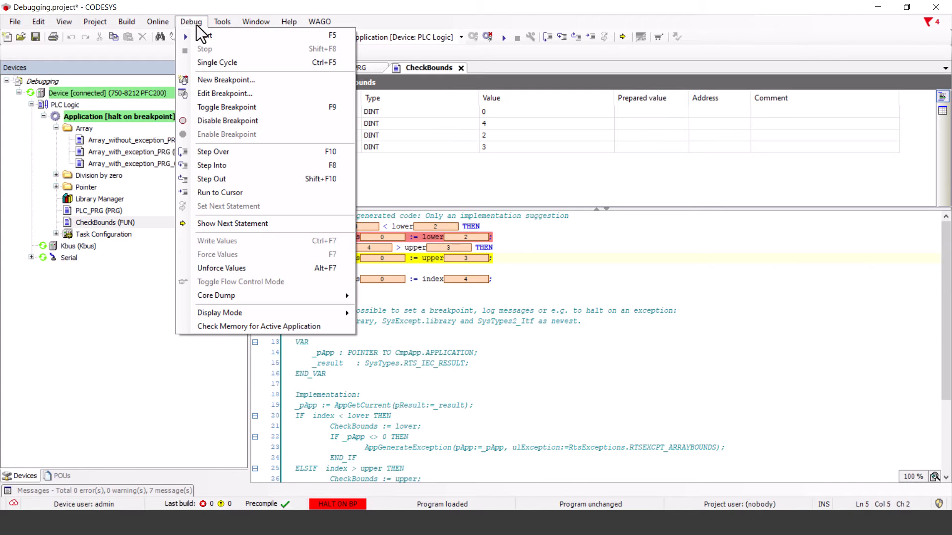
pyautogui.moveTo(251, 179)
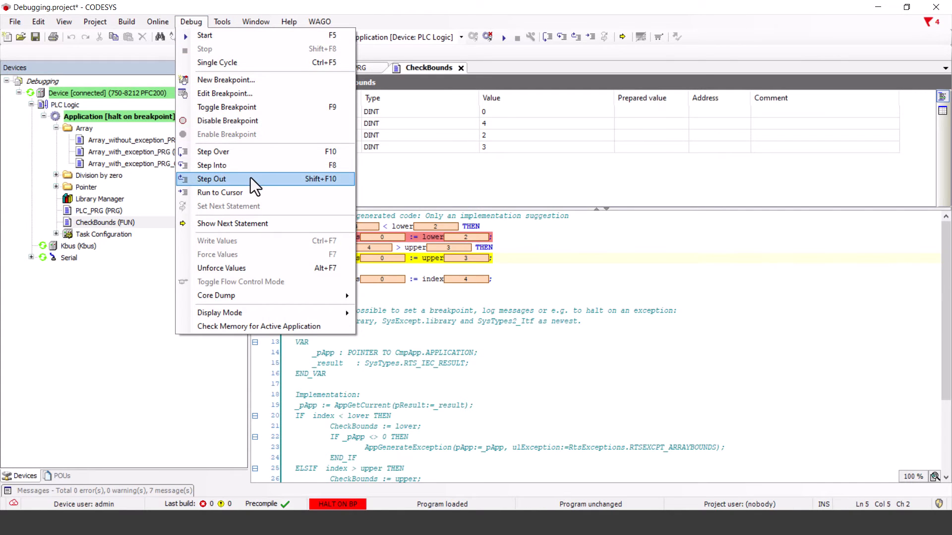
pyautogui.click(211, 179)
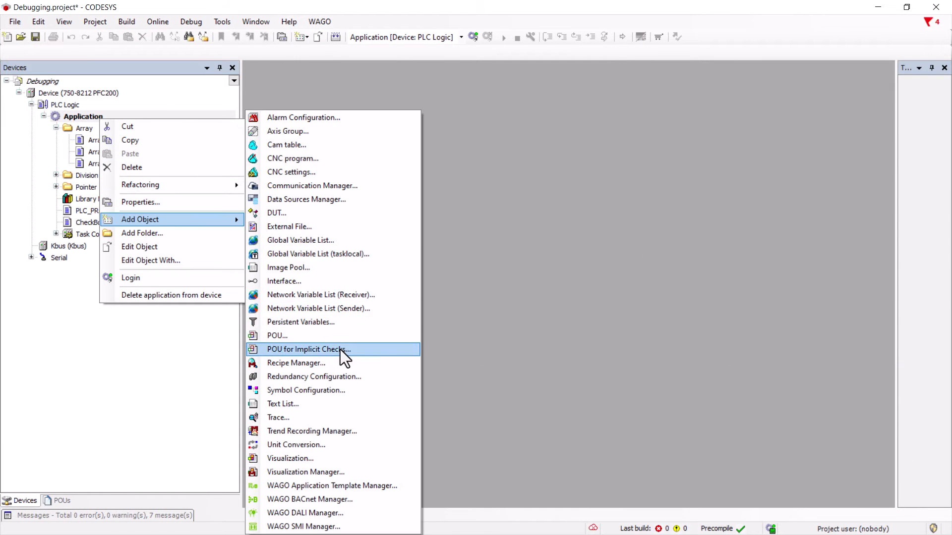
# Check the POU for Implicit Checks dialog shows Bound checks greyed out, then cancel it
pyautogui.click(307, 349)
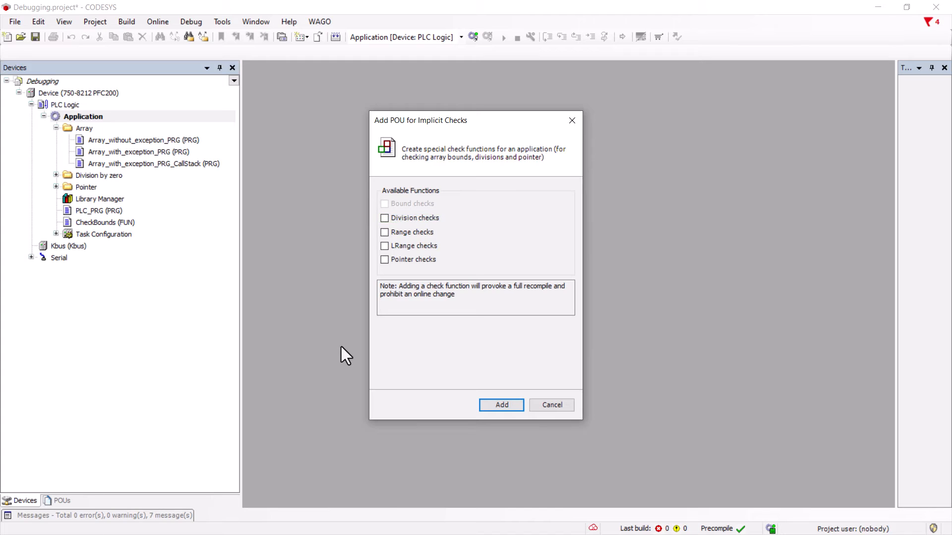
pyautogui.click(500, 404)
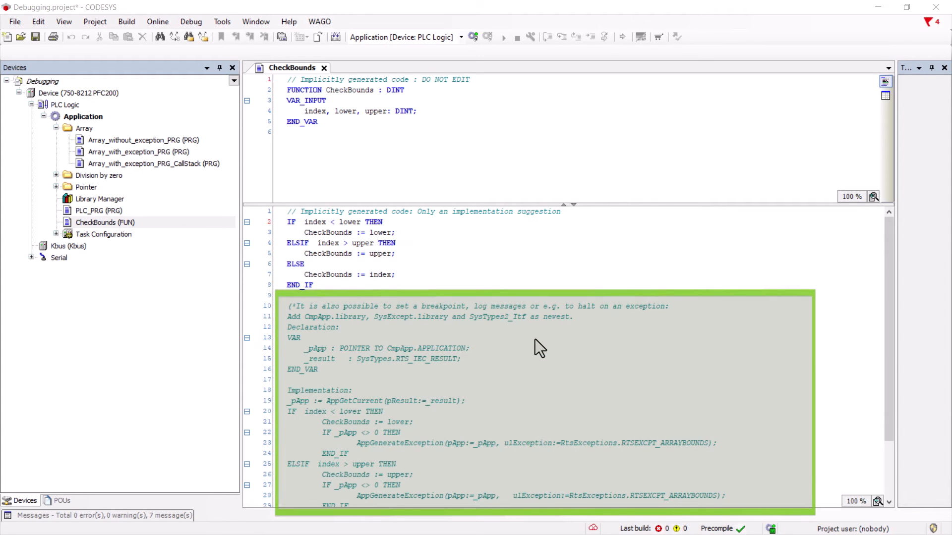
# Note SysExcept.library in the CheckBounds comment and open the Library Manager
pyautogui.click(539, 347)
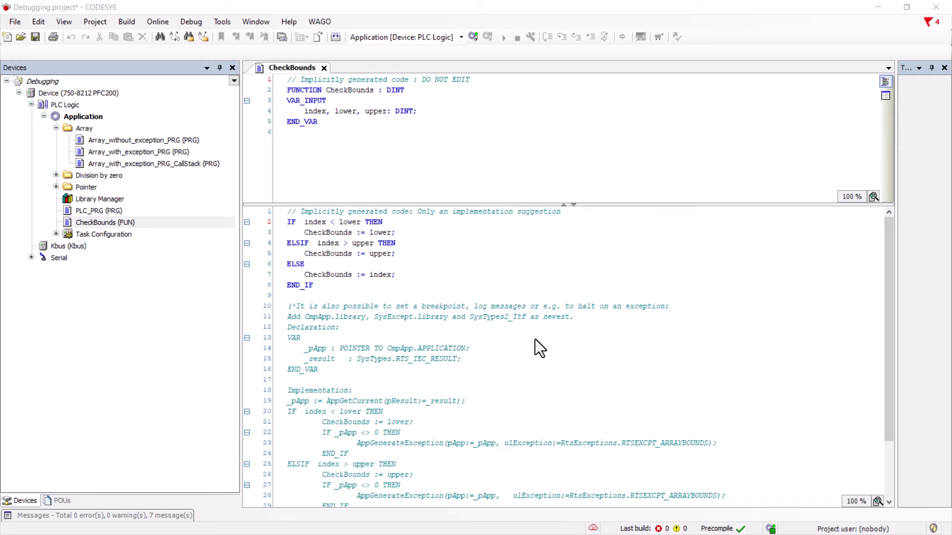
pyautogui.doubleClick(336, 316)
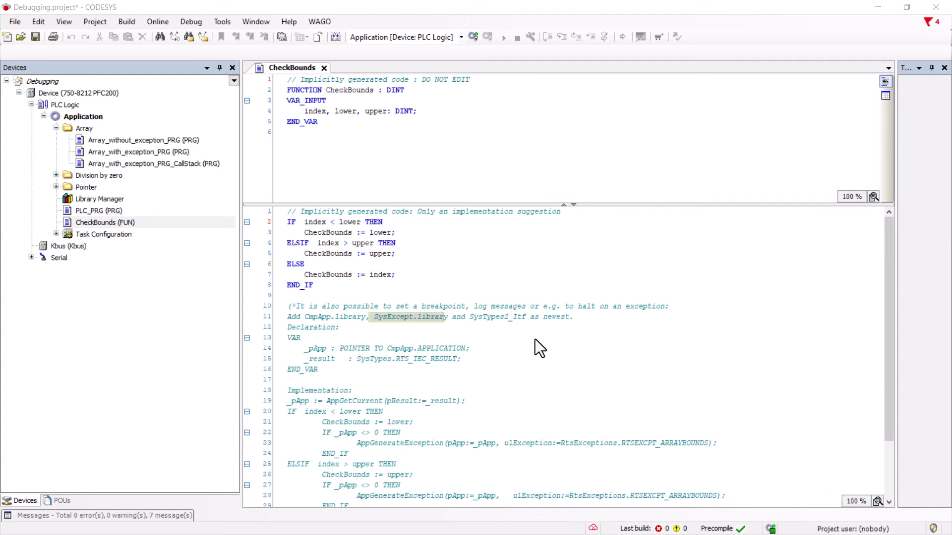
pyautogui.doubleClick(100, 199)
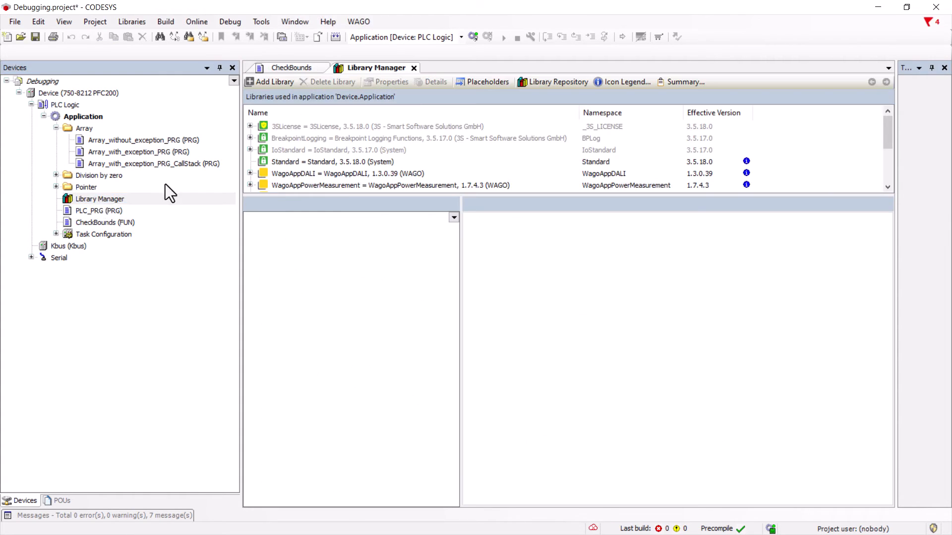
# Add the CmpApp library found with 'cmpa' and return to the CheckBounds code
pyautogui.write('cmpa')
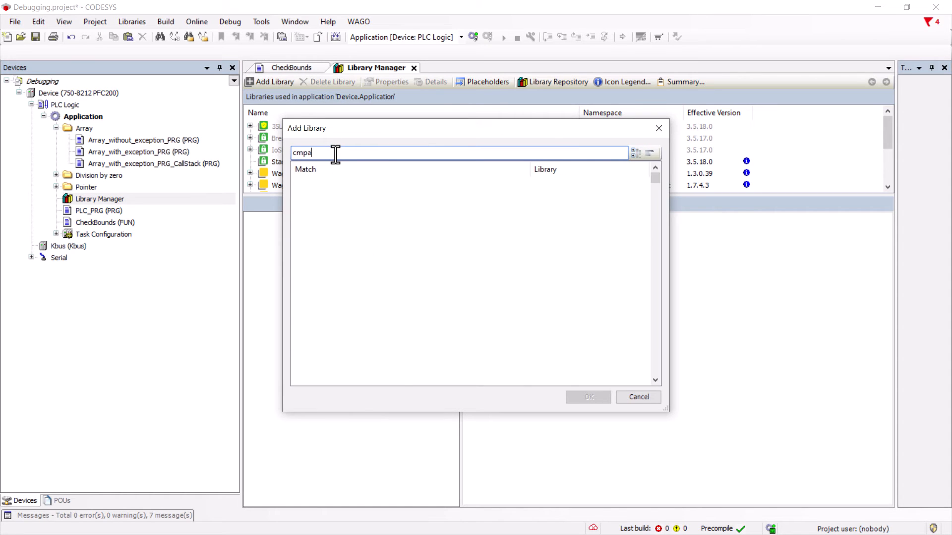
pyautogui.click(638, 397)
pyautogui.write('sysex')
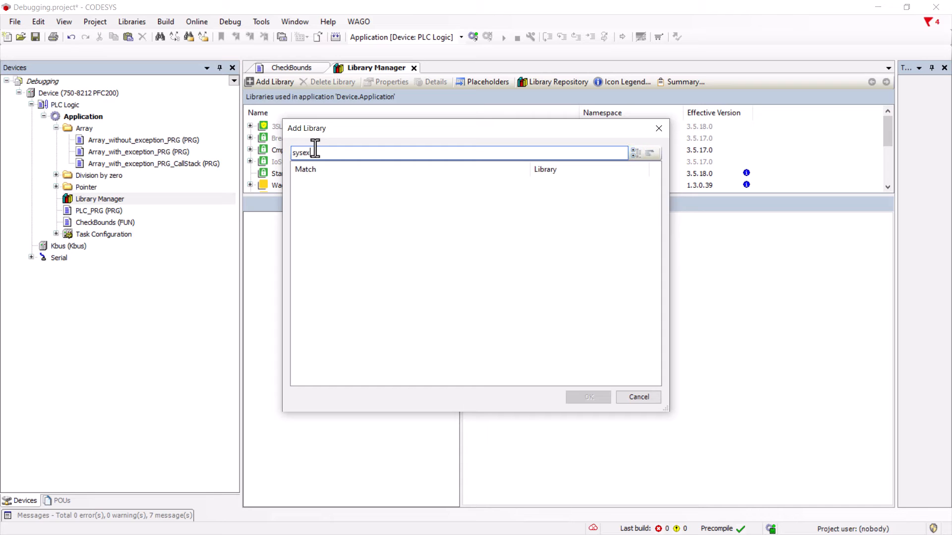
pyautogui.click(638, 397)
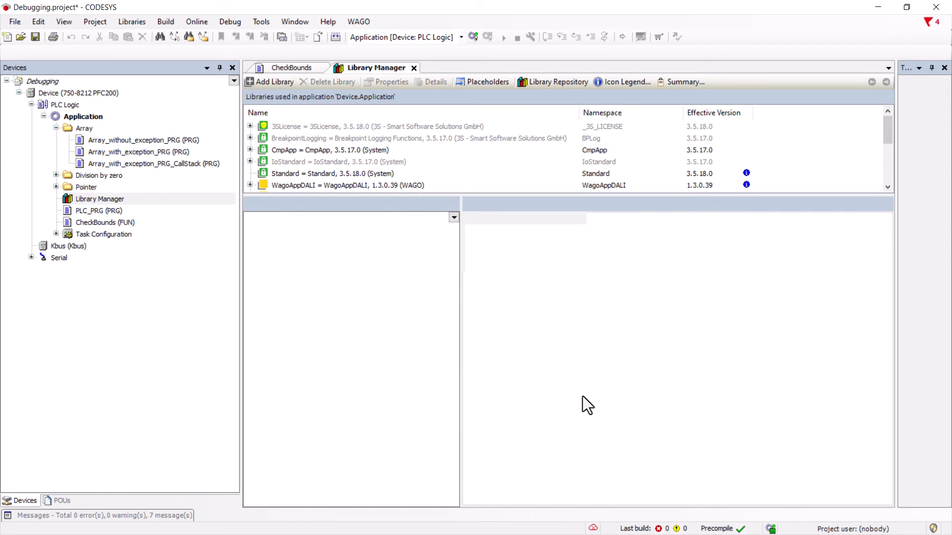
pyautogui.click(285, 67)
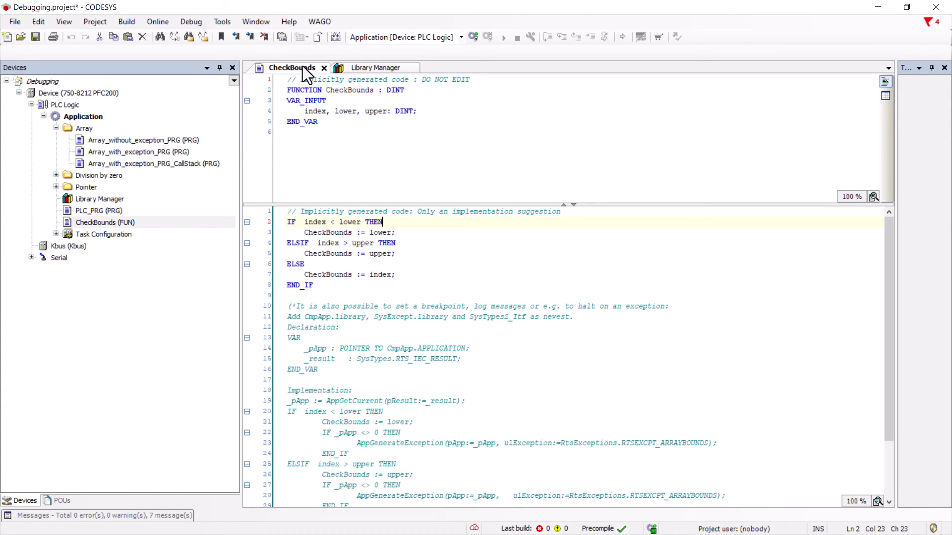
# Move the VAR block of _pApp and _result into the declaration and enable the exception-raising code
pyautogui.doubleClick(496, 316)
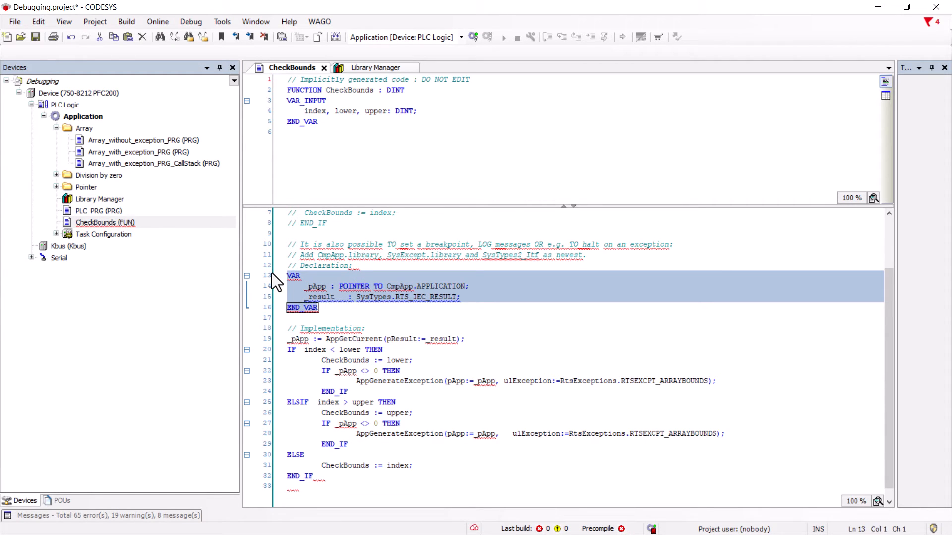
pyautogui.press('ctrl+x')
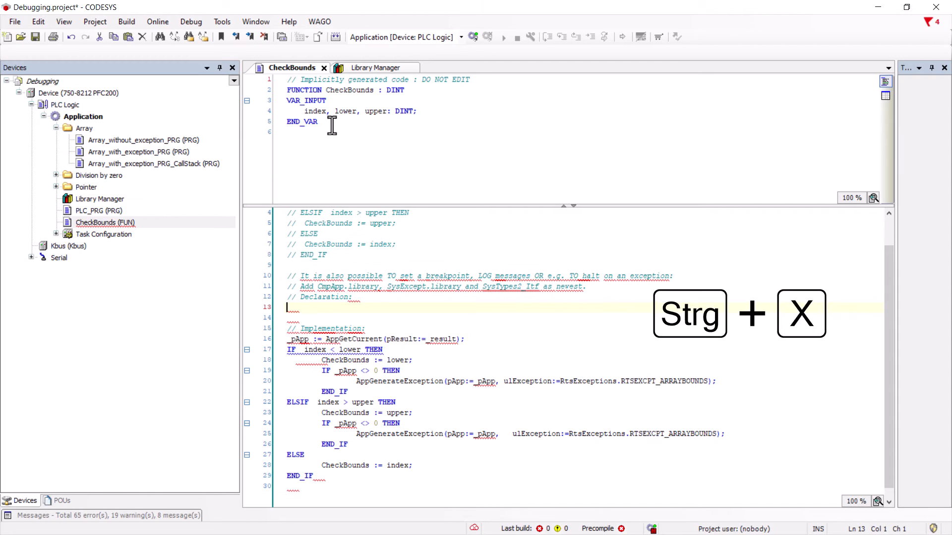
pyautogui.press('ctrl+x')
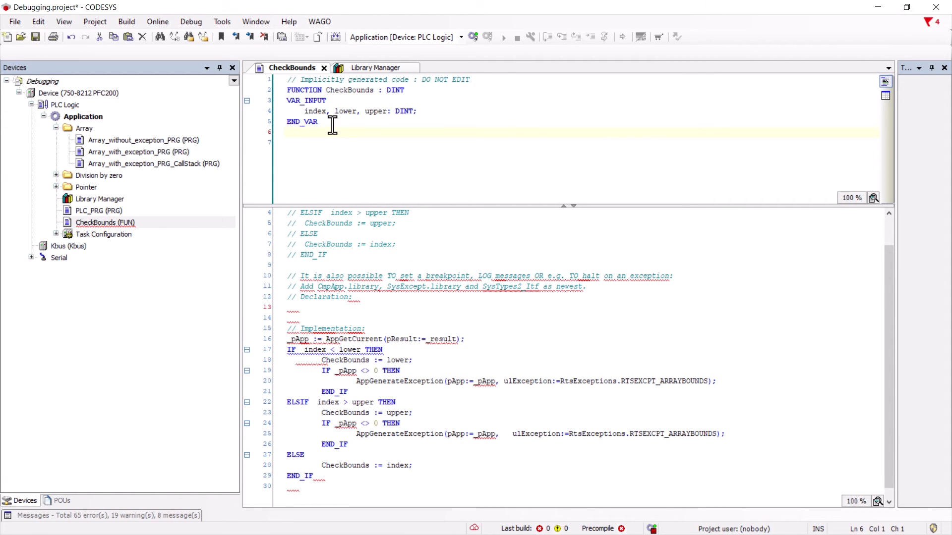
pyautogui.write('VAR')
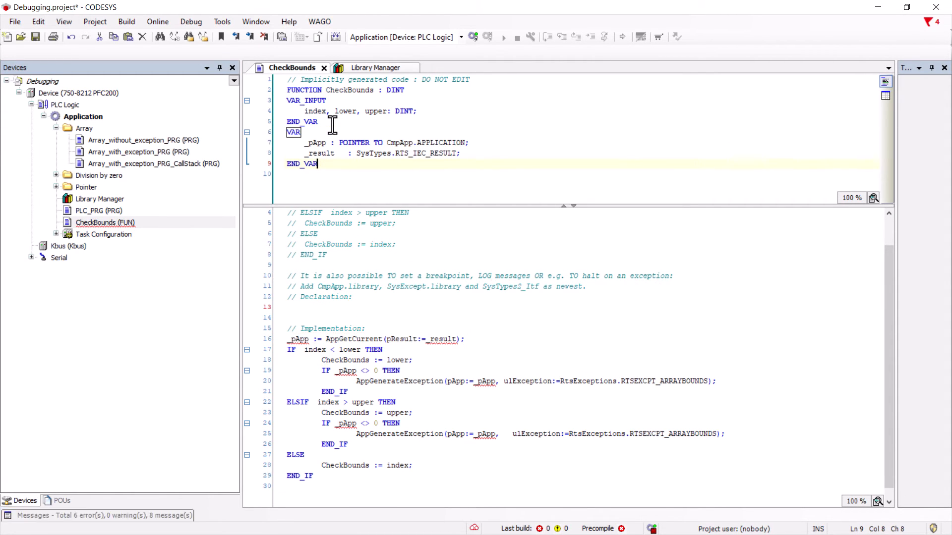
pyautogui.doubleClick(152, 163)
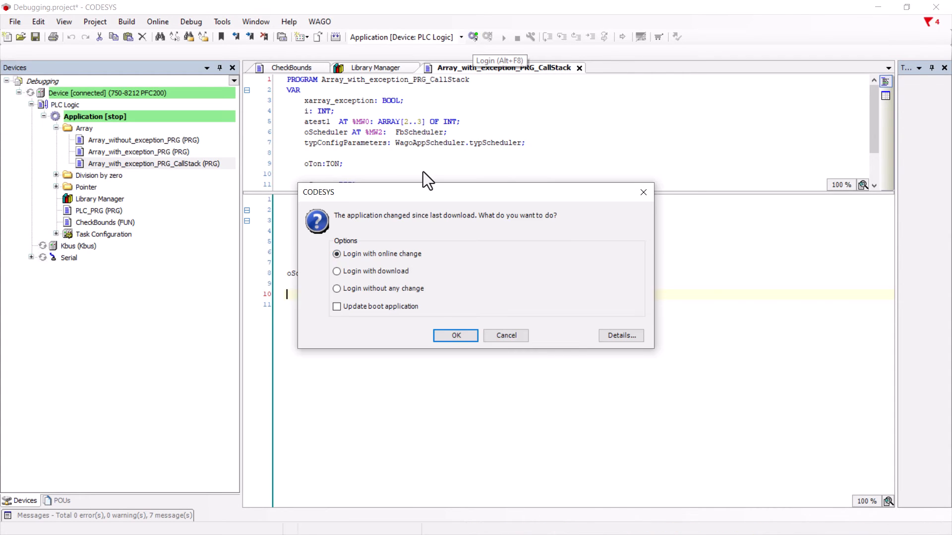
# Log in with online change, run the application with xStart TRUE, then log out
pyautogui.click(455, 335)
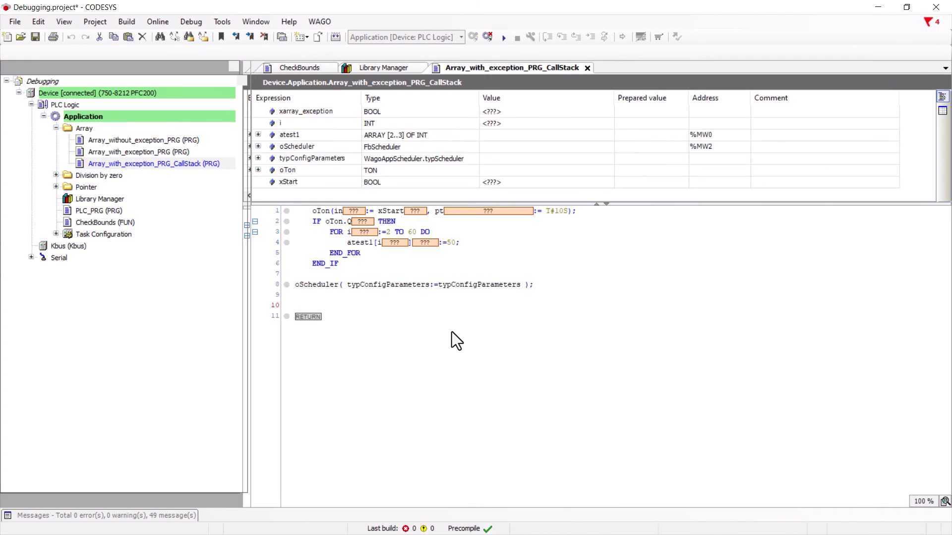
pyautogui.click(502, 36)
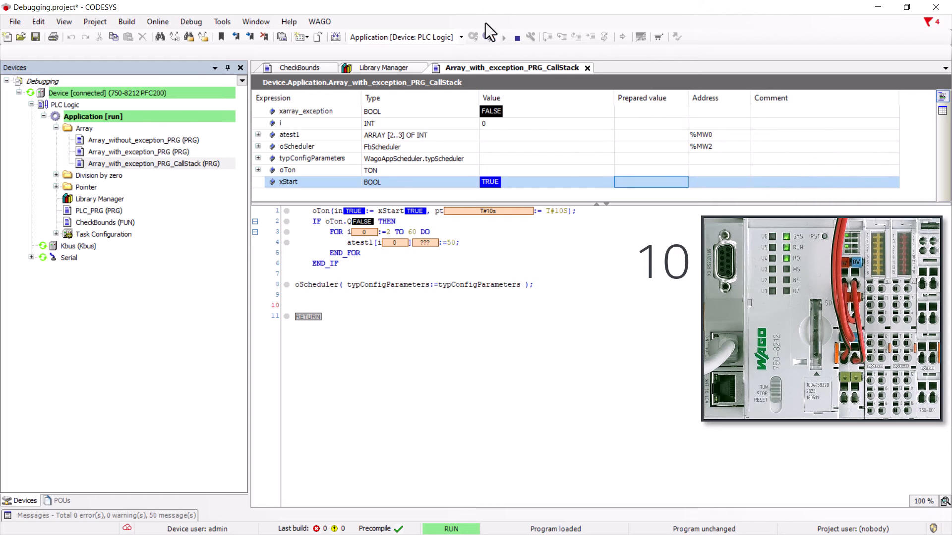
pyautogui.click(473, 37)
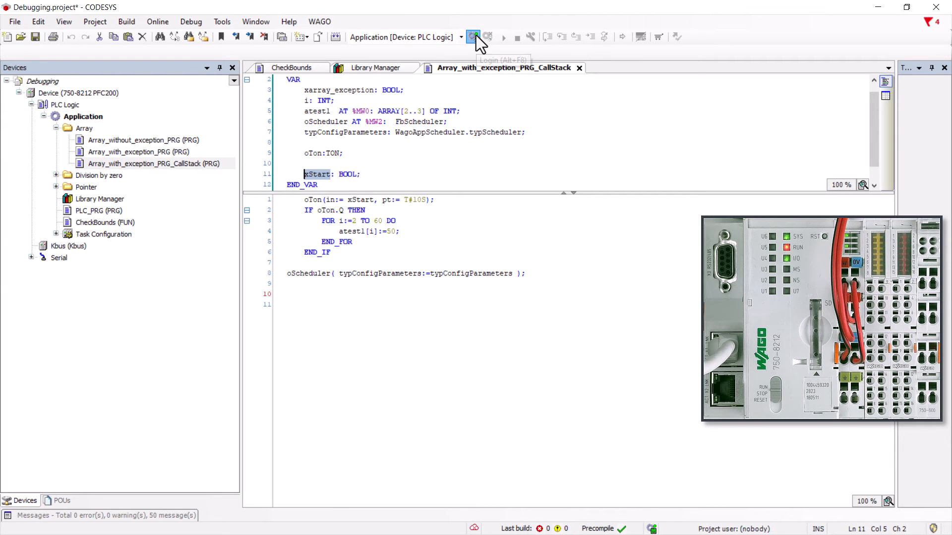
# Log in again to see the PLC stopped by the CheckBounds exception, index 4 above 3
pyautogui.click(472, 37)
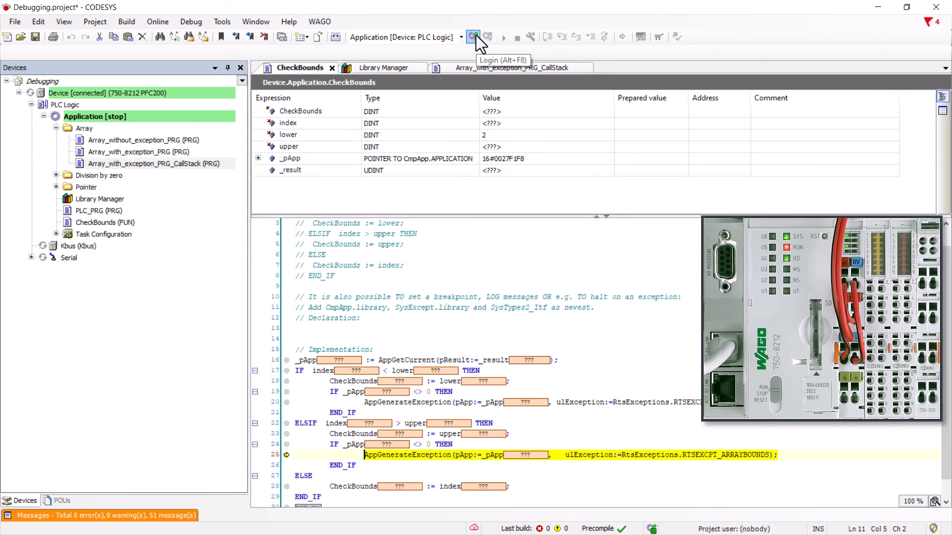
pyautogui.click(473, 37)
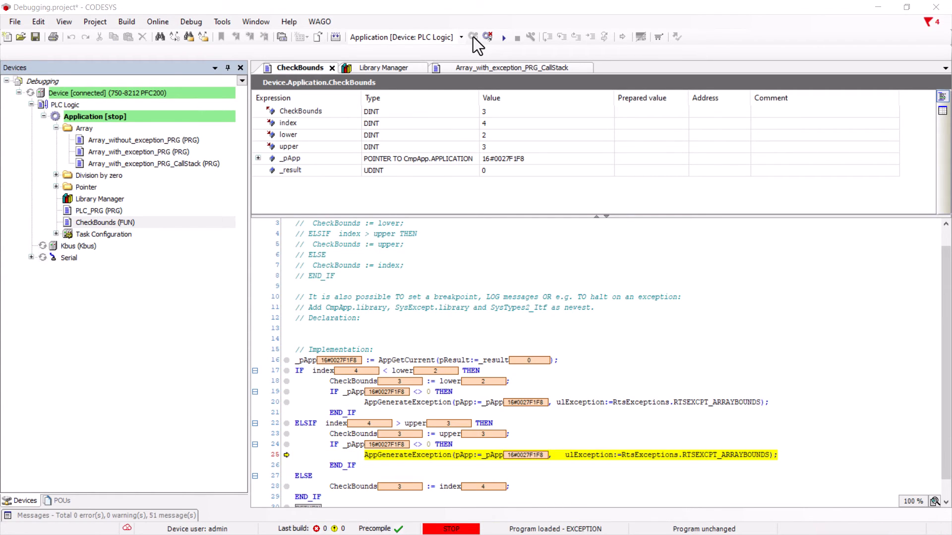
# Show the Call Stack view tracing CheckBounds line 25 back to the call-stack program line 4
pyautogui.click(63, 21)
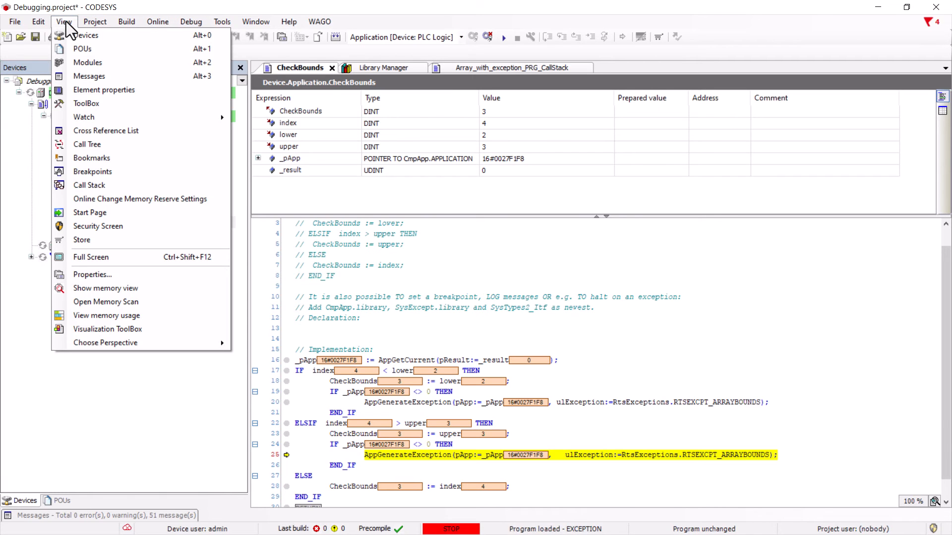
pyautogui.click(86, 35)
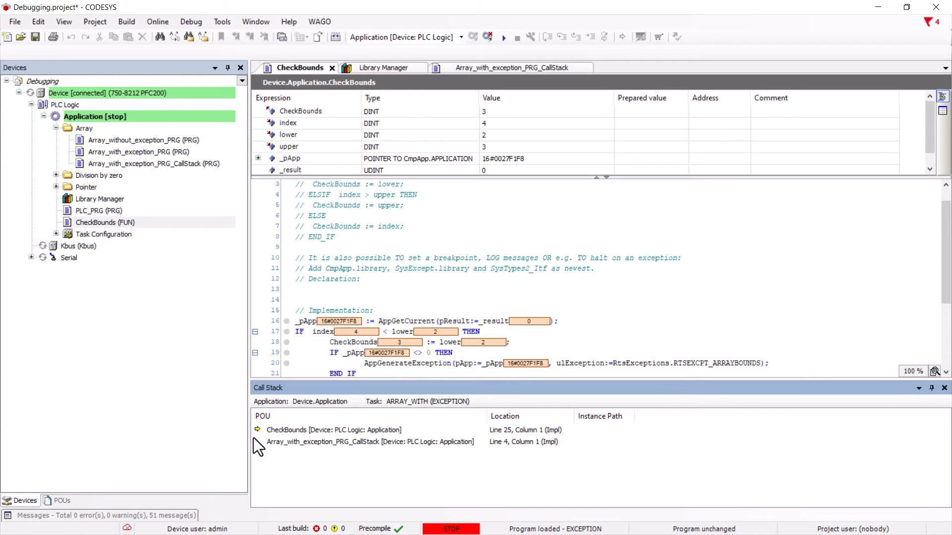
pyautogui.moveTo(313, 452)
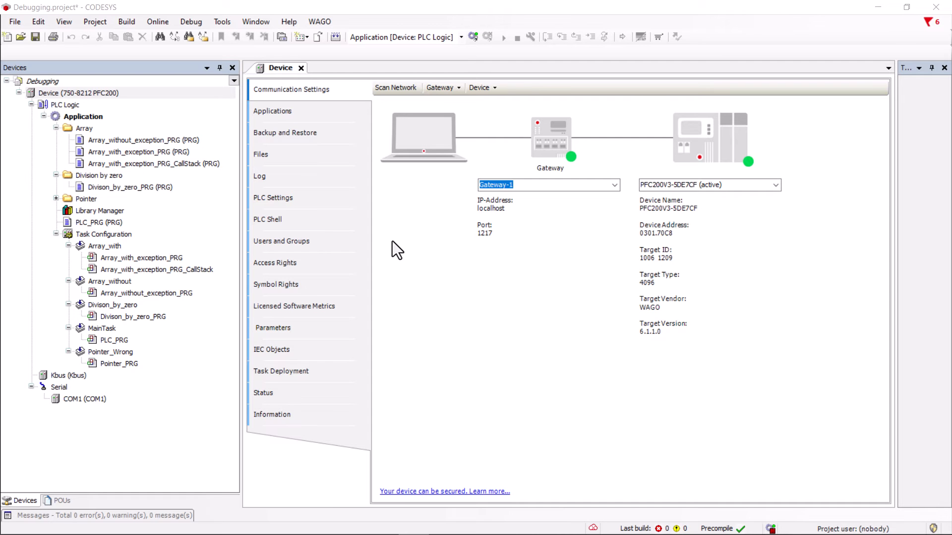
# Import the DebugCheck check functions and GVL_DebugCheck from the export file, then view CheckBounds
pyautogui.click(95, 21)
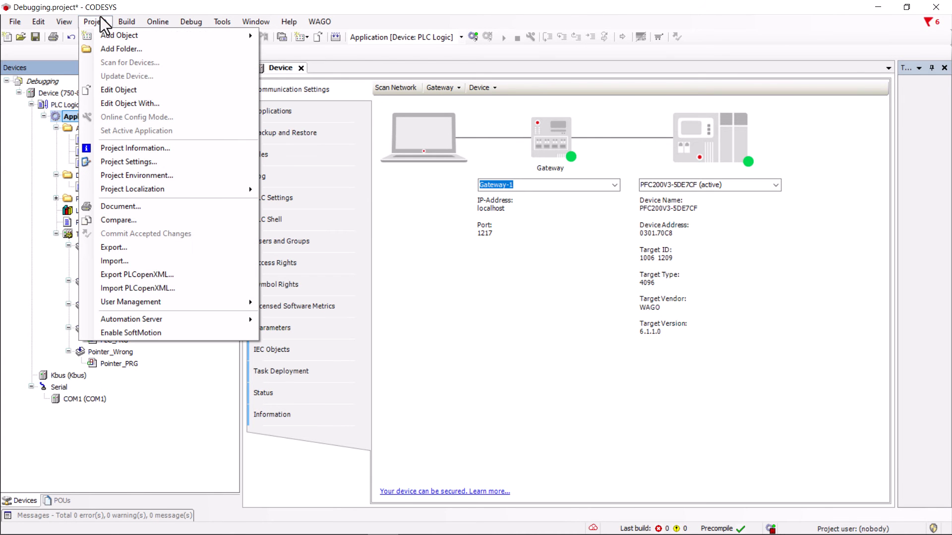
pyautogui.click(115, 260)
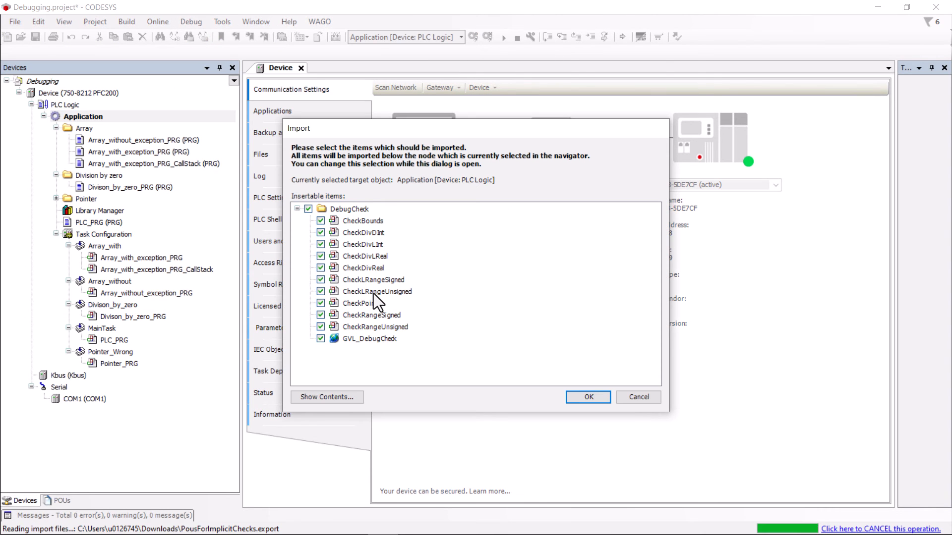
pyautogui.click(586, 396)
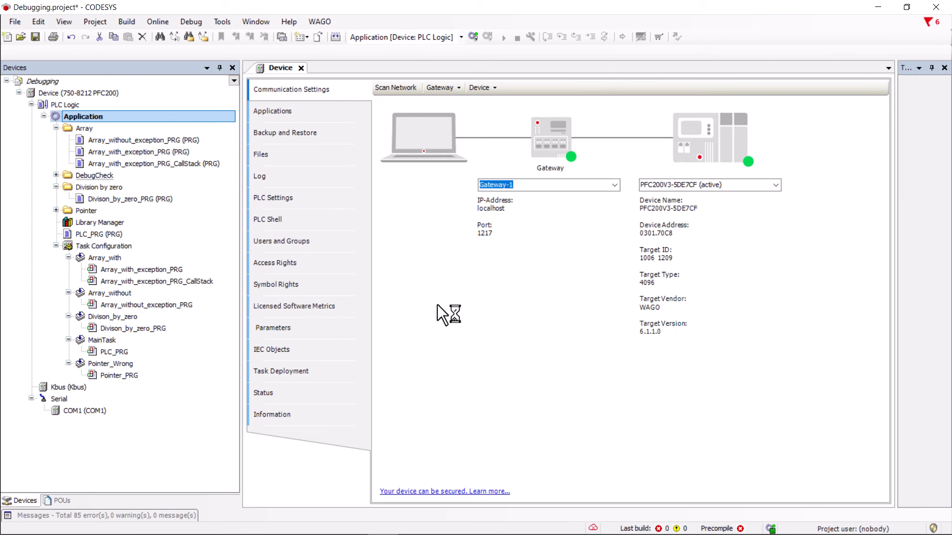
pyautogui.doubleClick(117, 199)
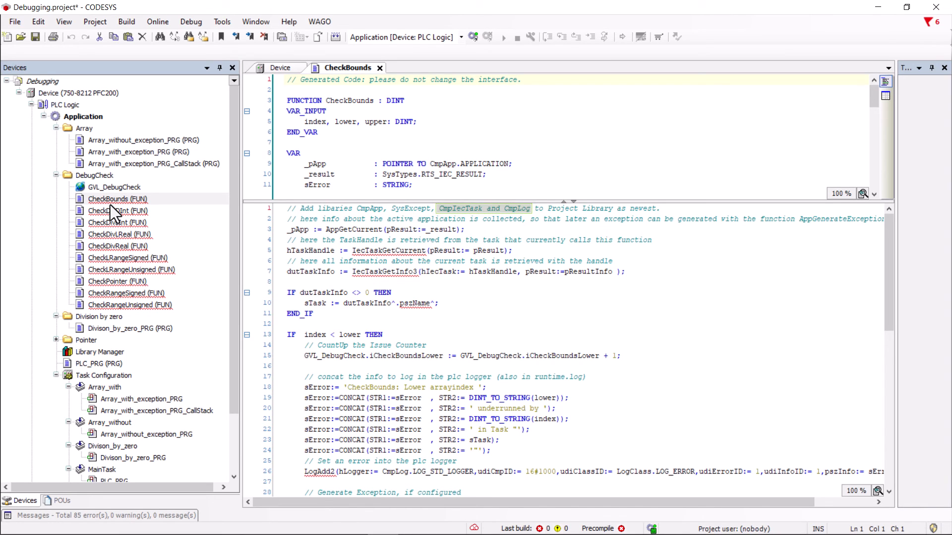
# Add the CmpIecTask library found with 'cmpiec' to the application
pyautogui.click(269, 83)
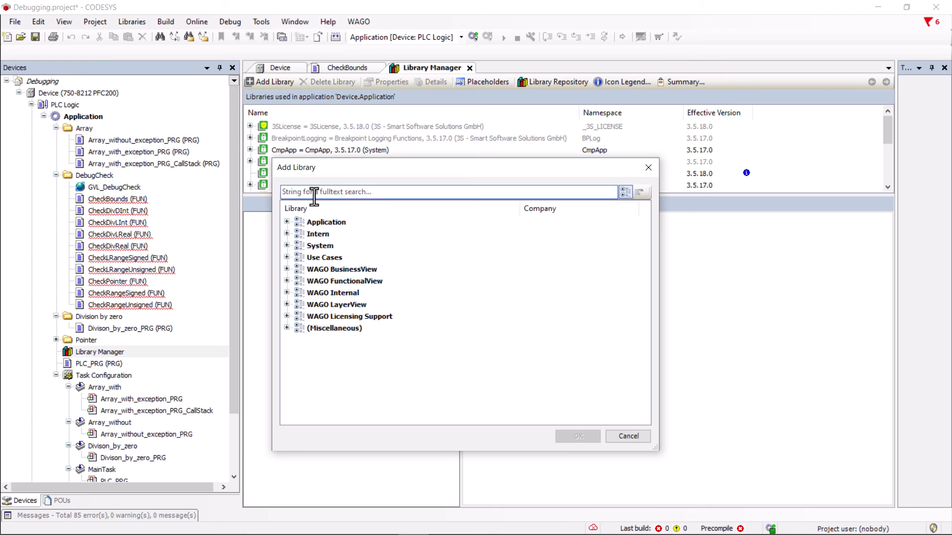
pyautogui.write('cmpiec')
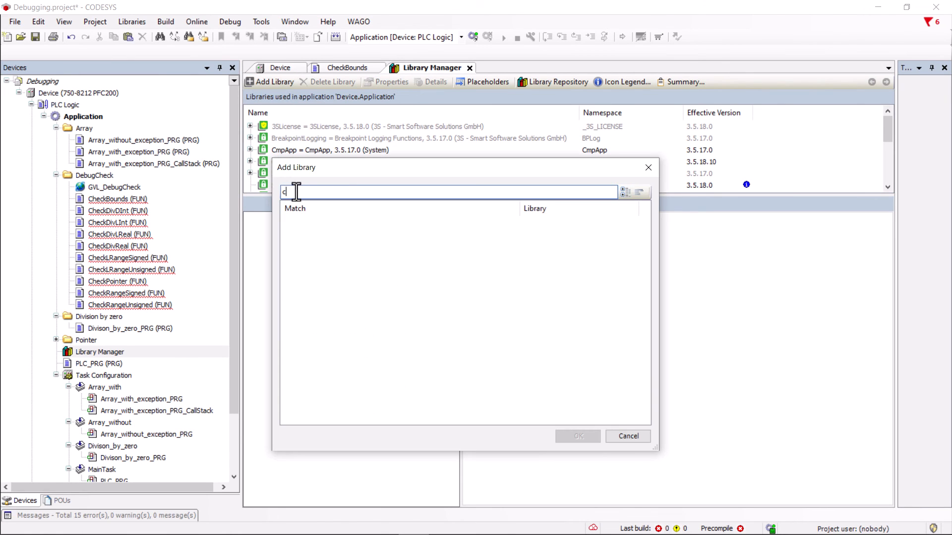
pyautogui.click(576, 436)
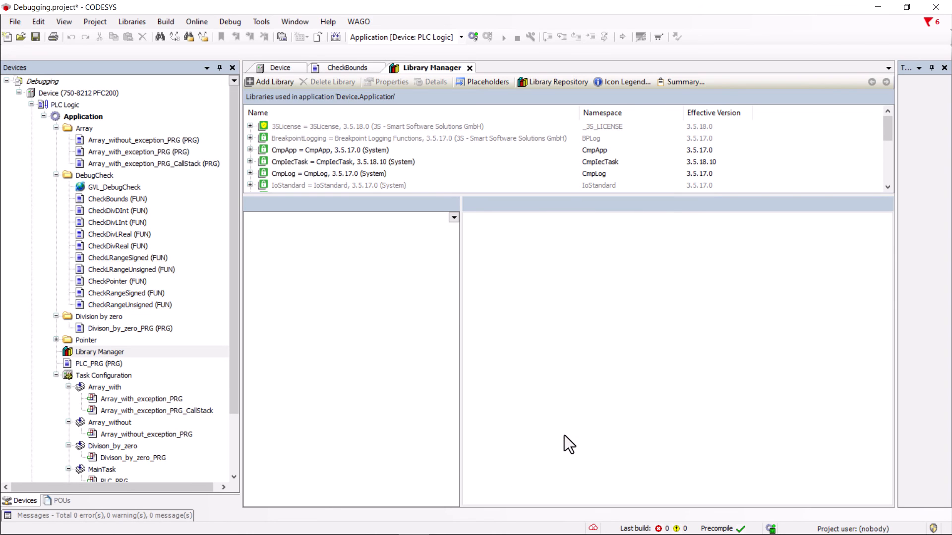
# View the GVL_DebugCheck global variable list from the device tree
pyautogui.click(114, 188)
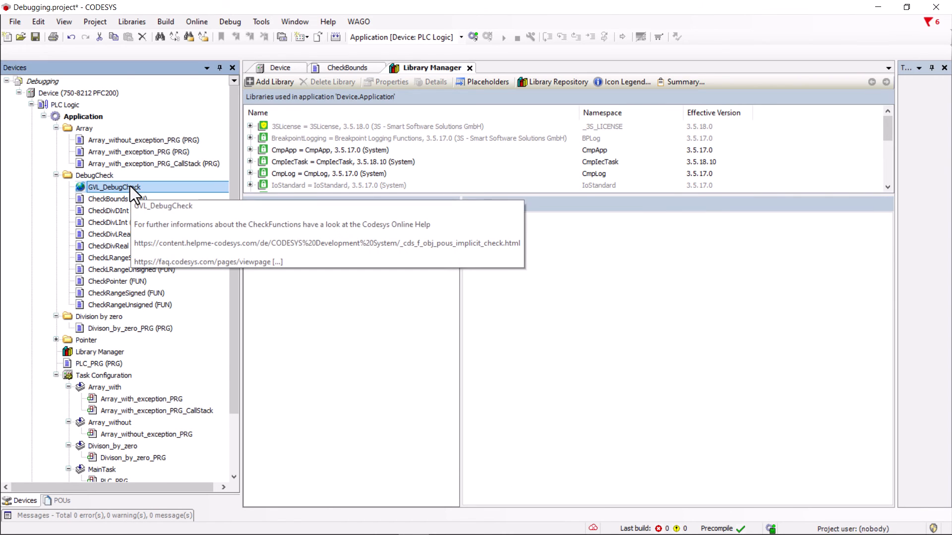
pyautogui.doubleClick(114, 187)
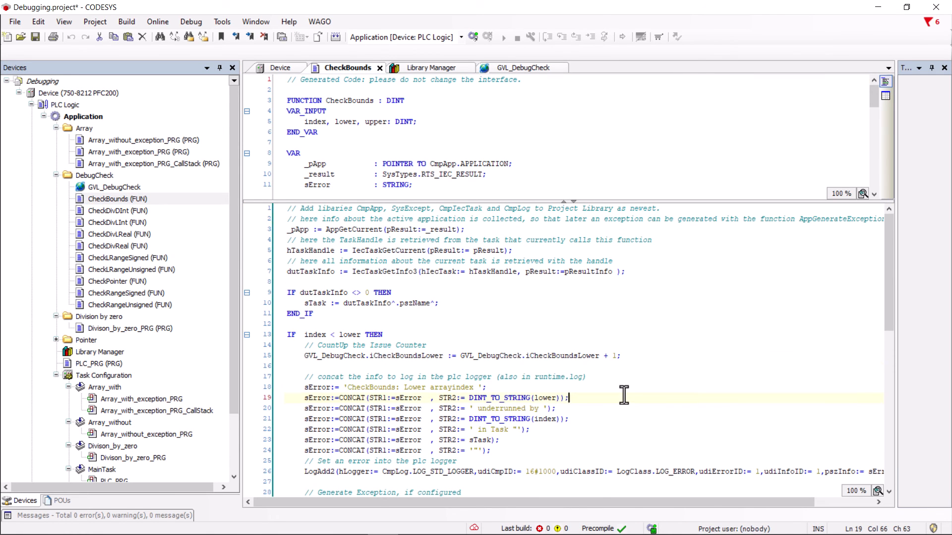
# Review the CheckBounds code, then open the CheckDivDInt function for login
pyautogui.scroll(-3)
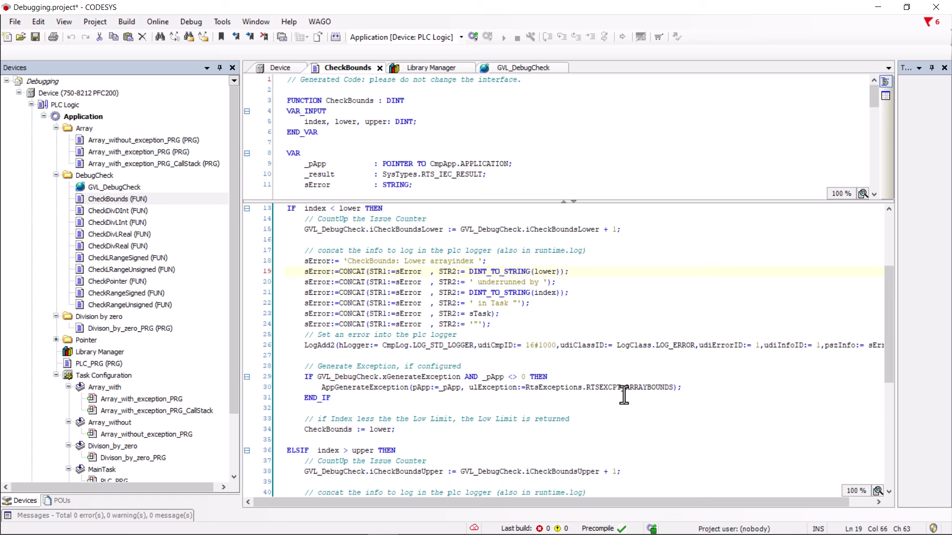
pyautogui.click(567, 271)
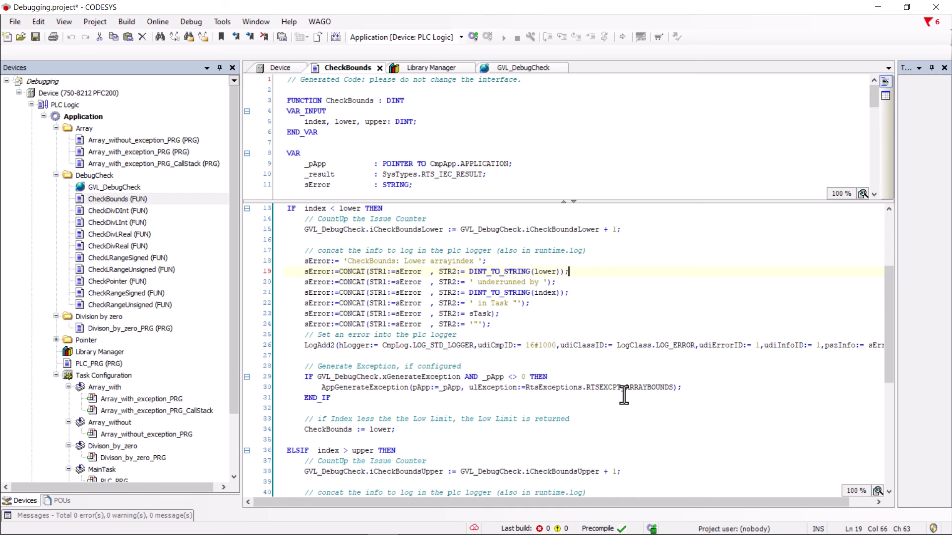
pyautogui.scroll(-3)
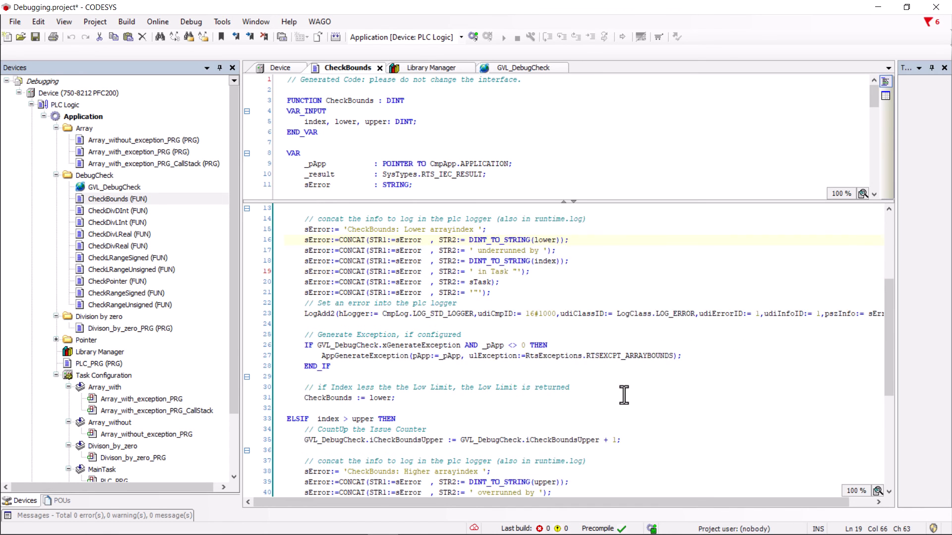
pyautogui.scroll(-3)
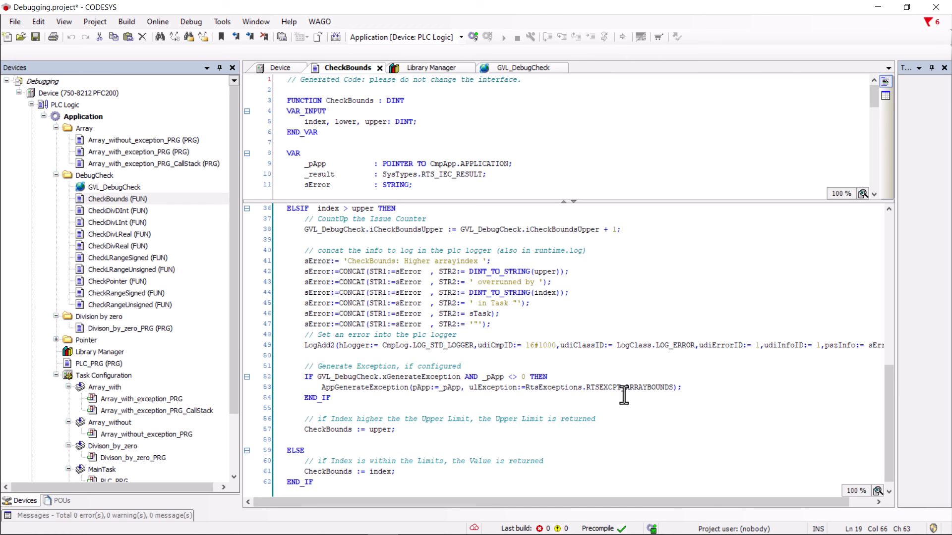
pyautogui.doubleClick(118, 210)
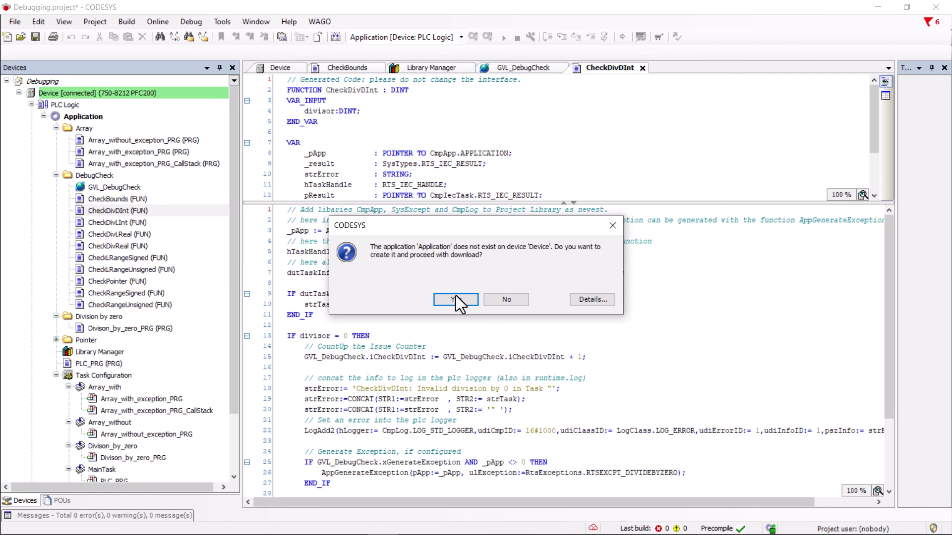
# Confirm downloading the application and show the GVL_DebugCheck counters, all zero
pyautogui.click(455, 300)
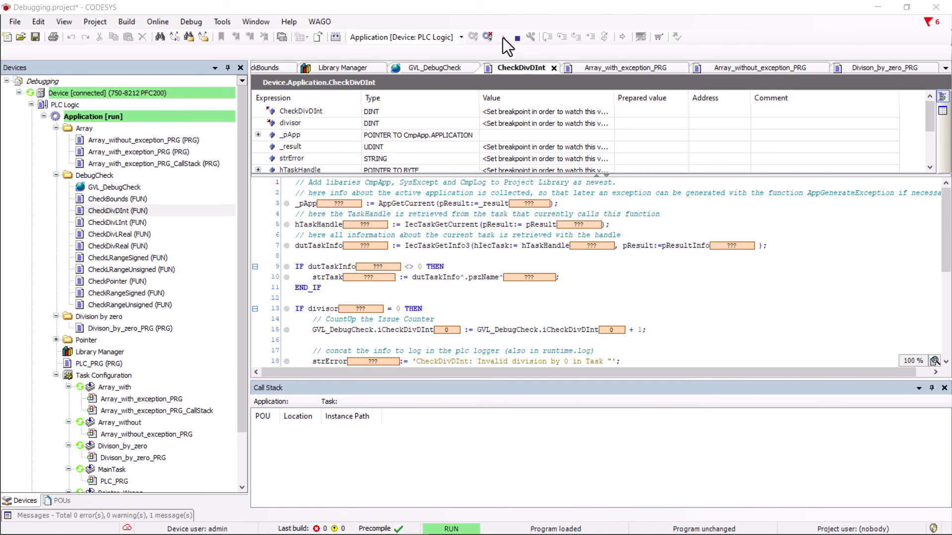
pyautogui.click(434, 68)
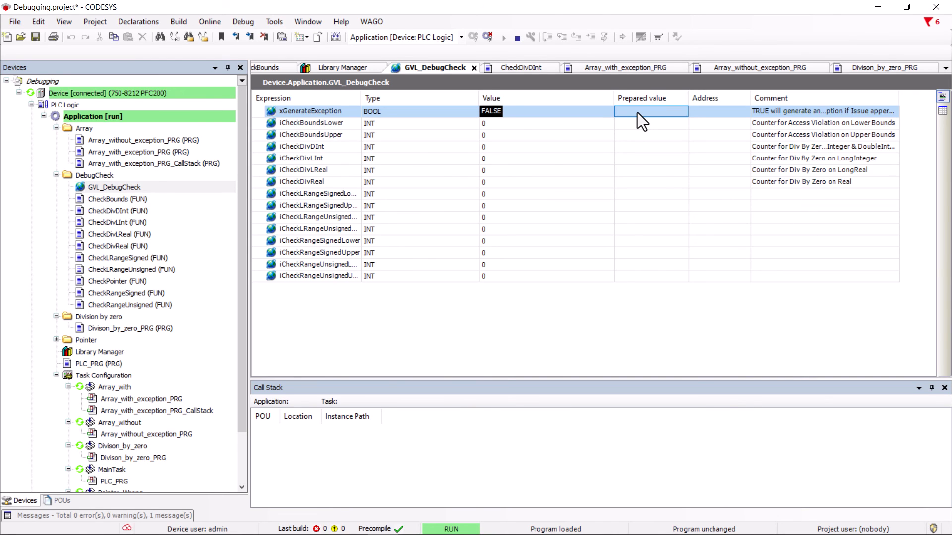
# Write the trigger flag in Array_with_exception to force an array overrun on the PLC
pyautogui.click(626, 68)
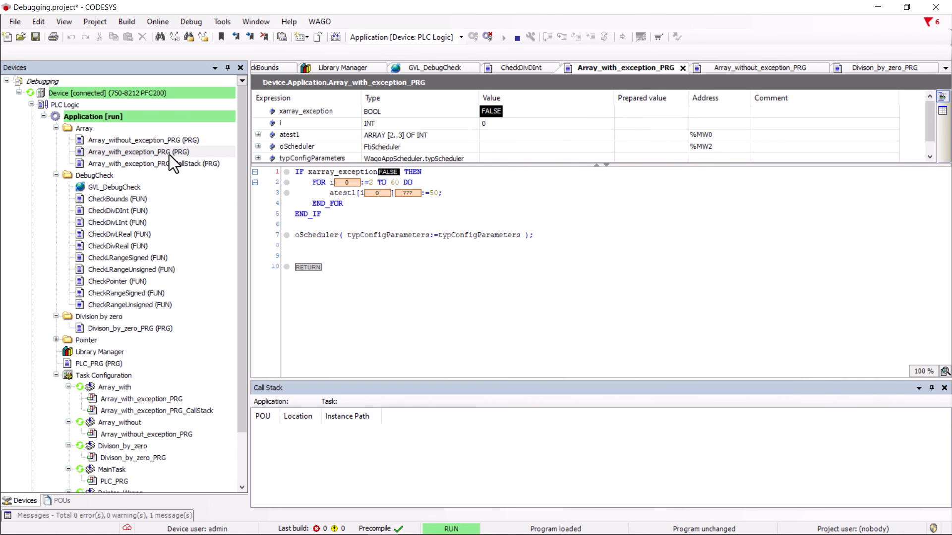
pyautogui.click(649, 111)
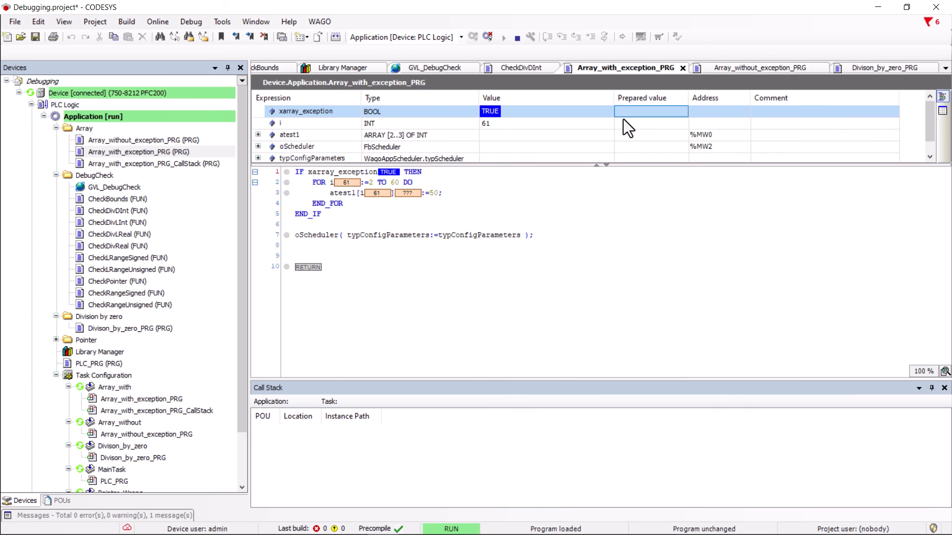
pyautogui.moveTo(625, 126)
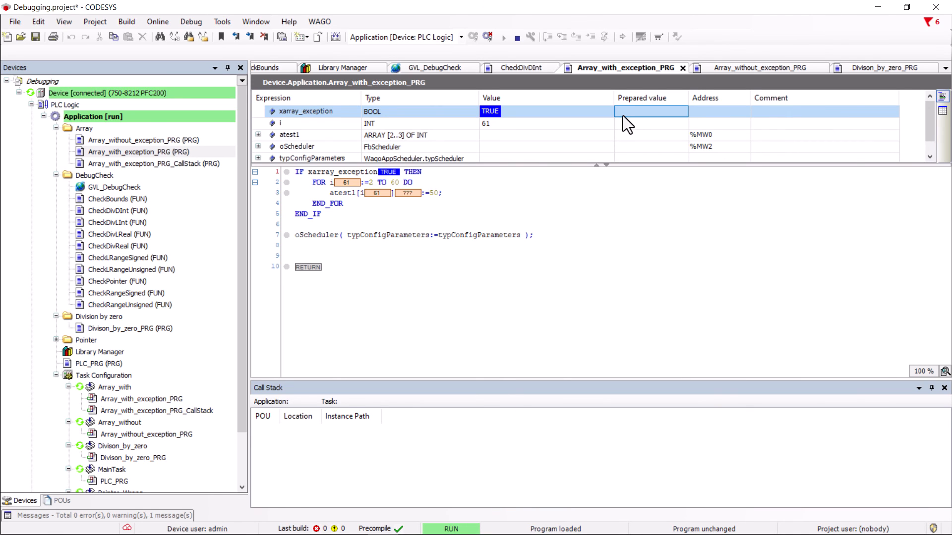
pyautogui.press('ctrl+F7')
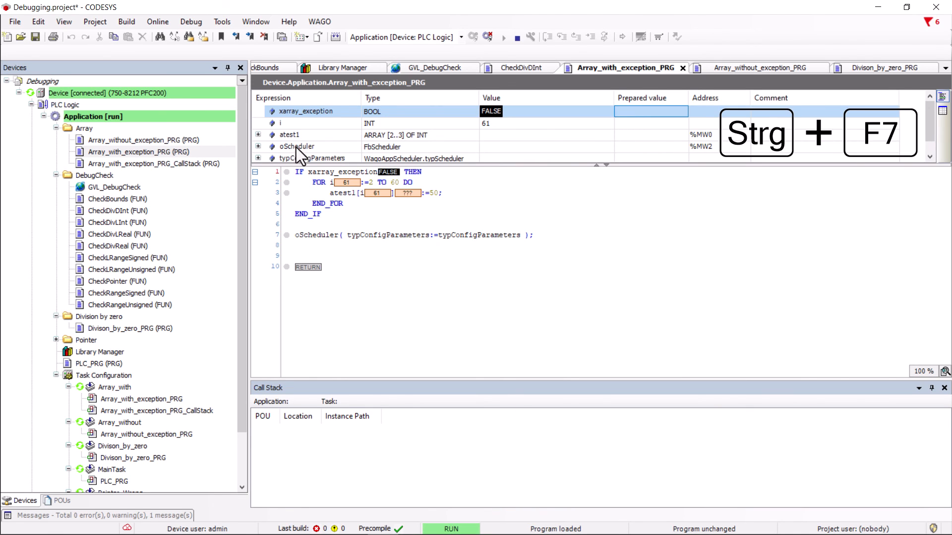
# Trigger the overrun in Array_without_exception, inspect atest2, and prepare the division flag
pyautogui.click(760, 67)
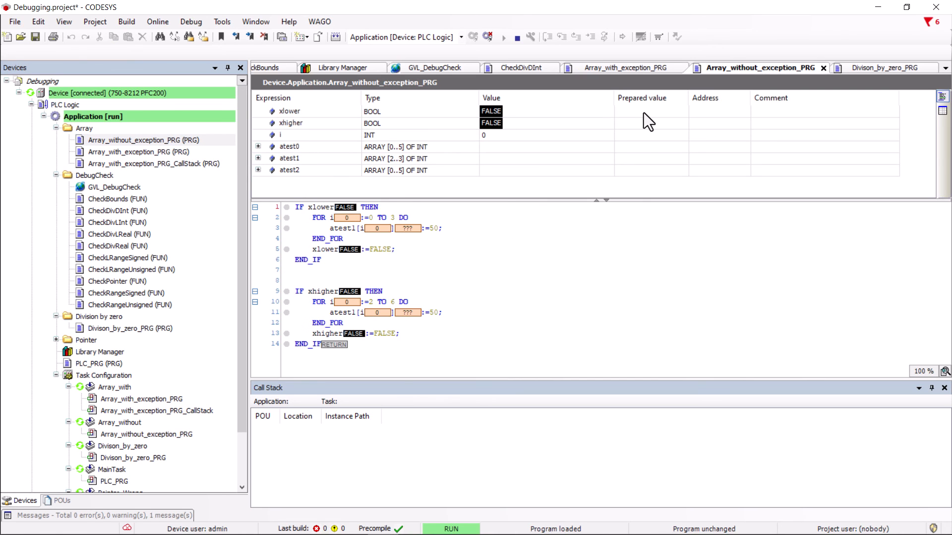
pyautogui.press('ctrl+F7')
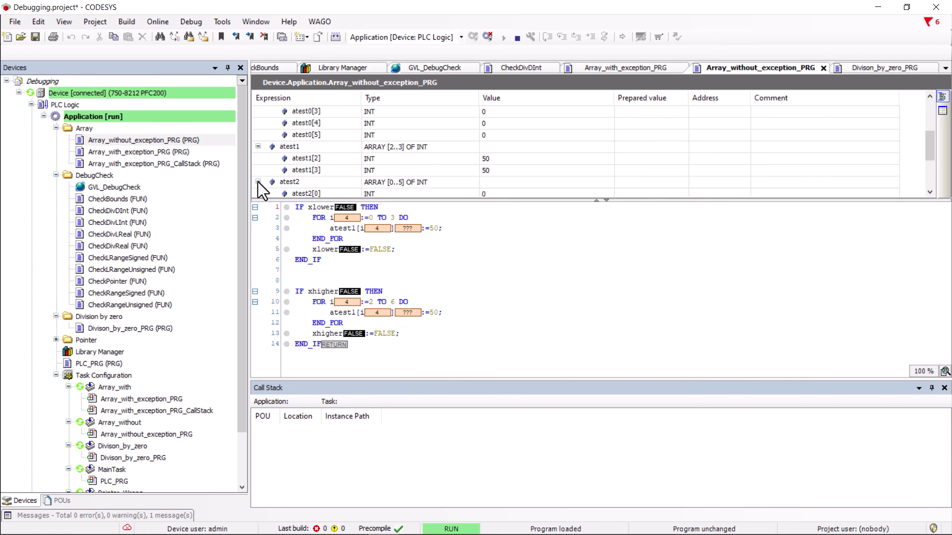
pyautogui.click(886, 68)
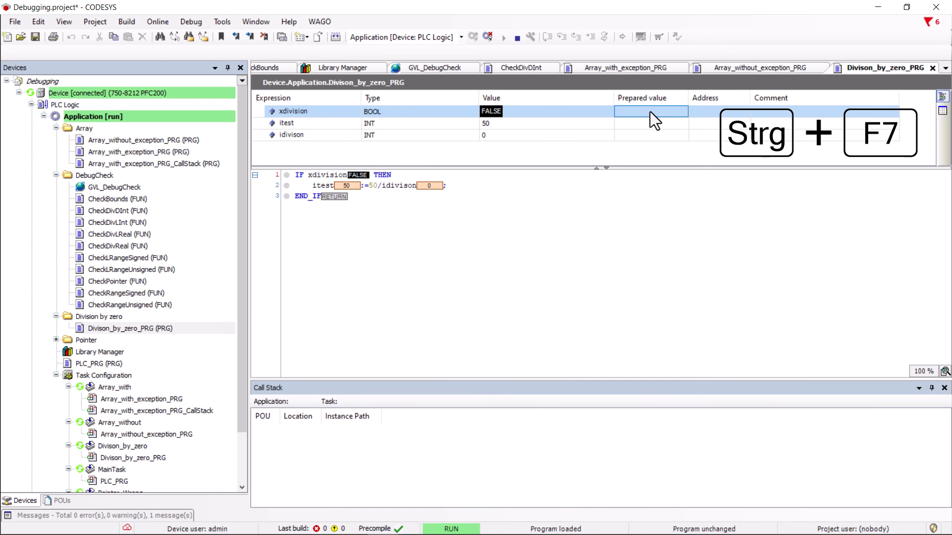
pyautogui.click(434, 67)
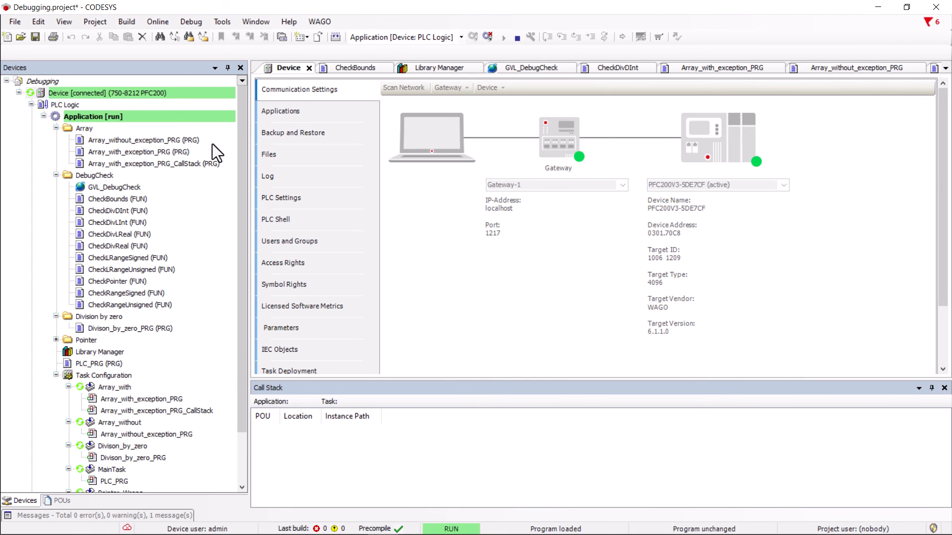
# Show the PLC log and select a CheckDivDInt division-by-zero entry
pyautogui.click(267, 177)
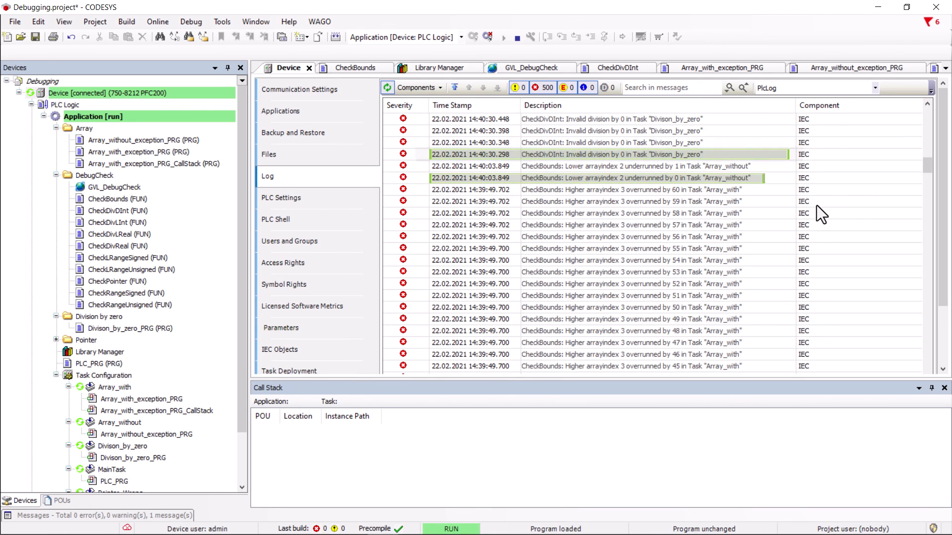
pyautogui.click(612, 155)
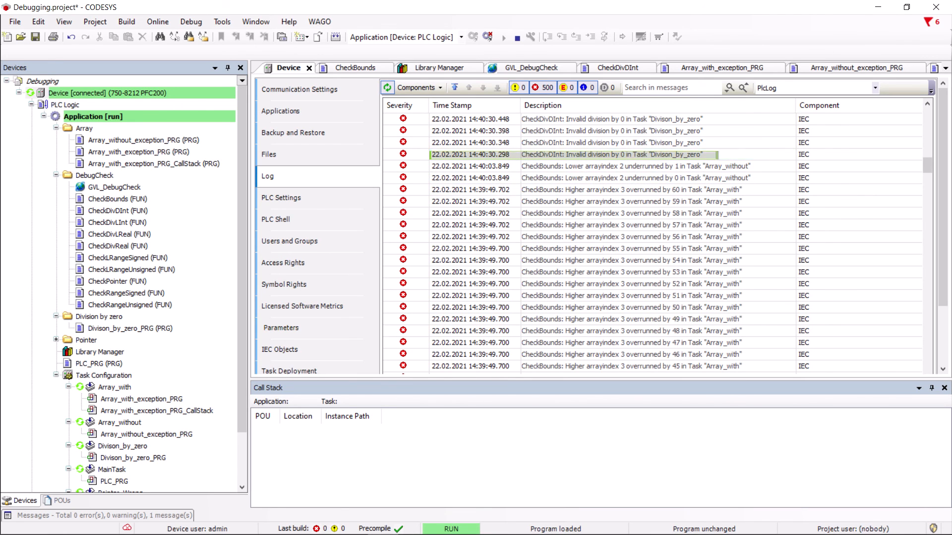